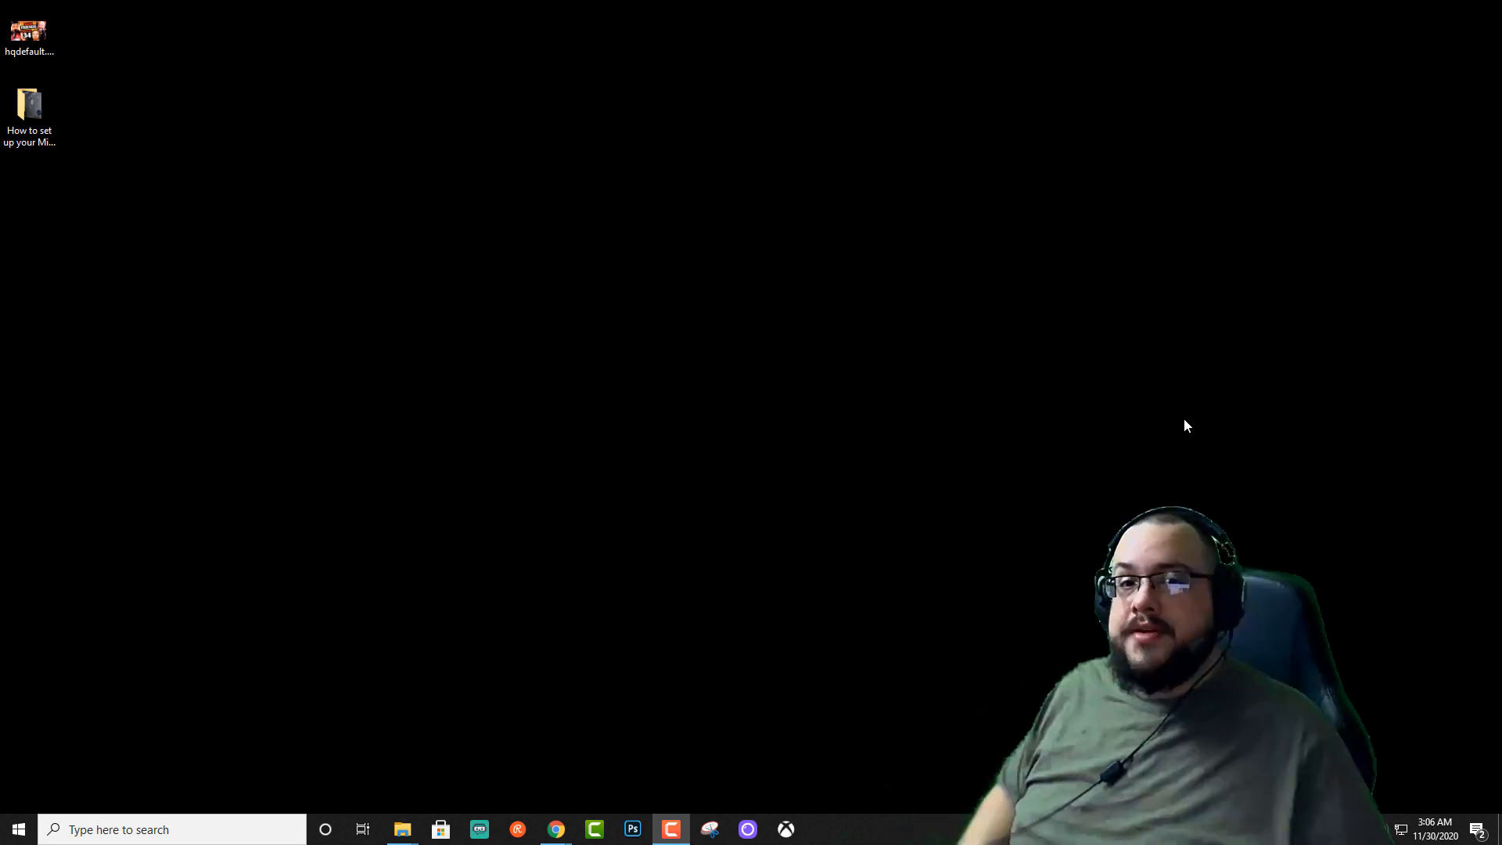
pyautogui.moveTo(787, 601)
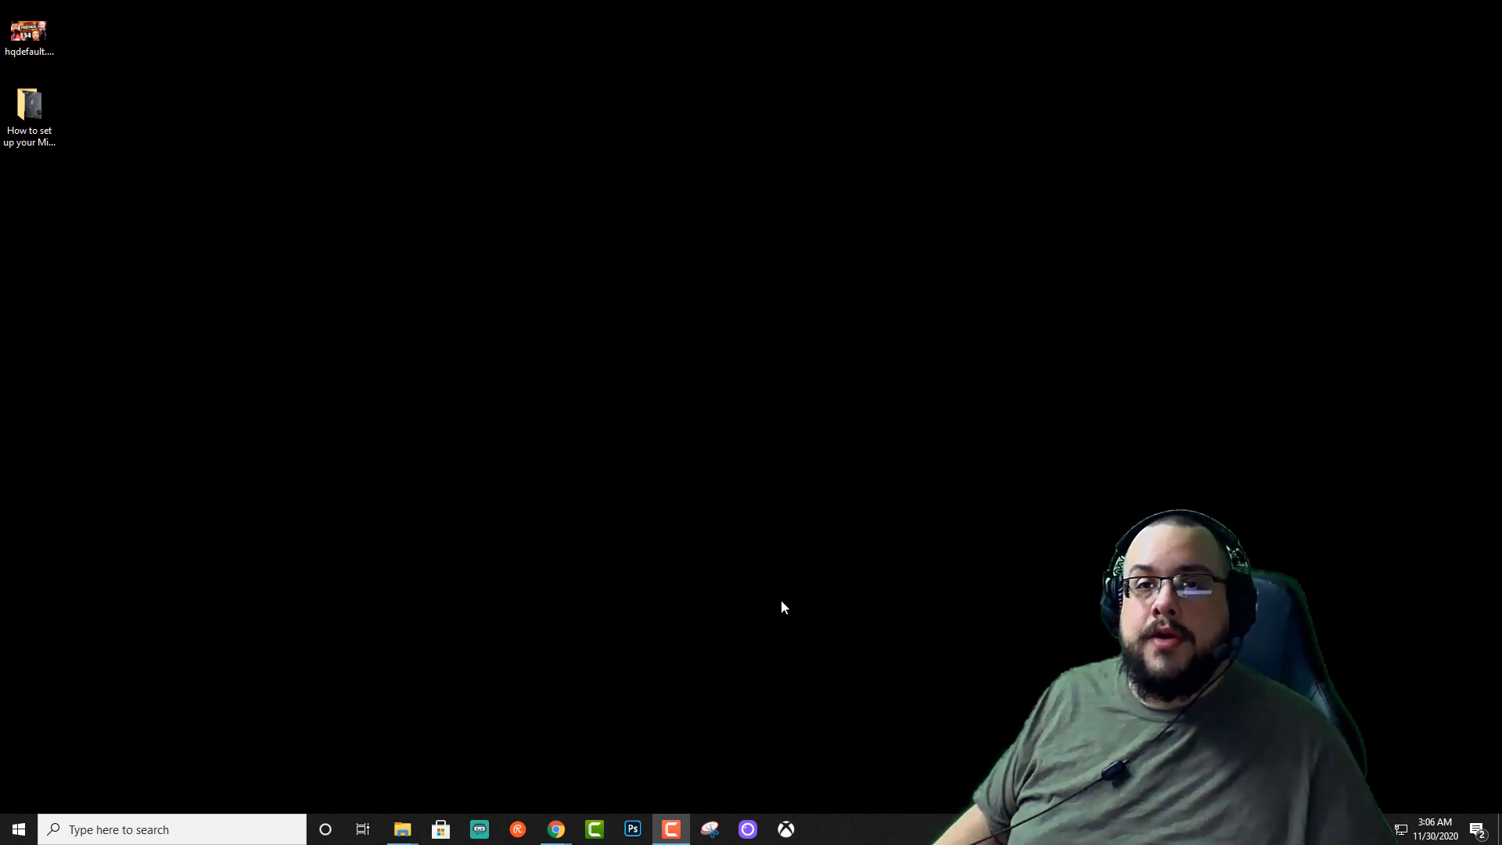
pyautogui.moveTo(430, 658)
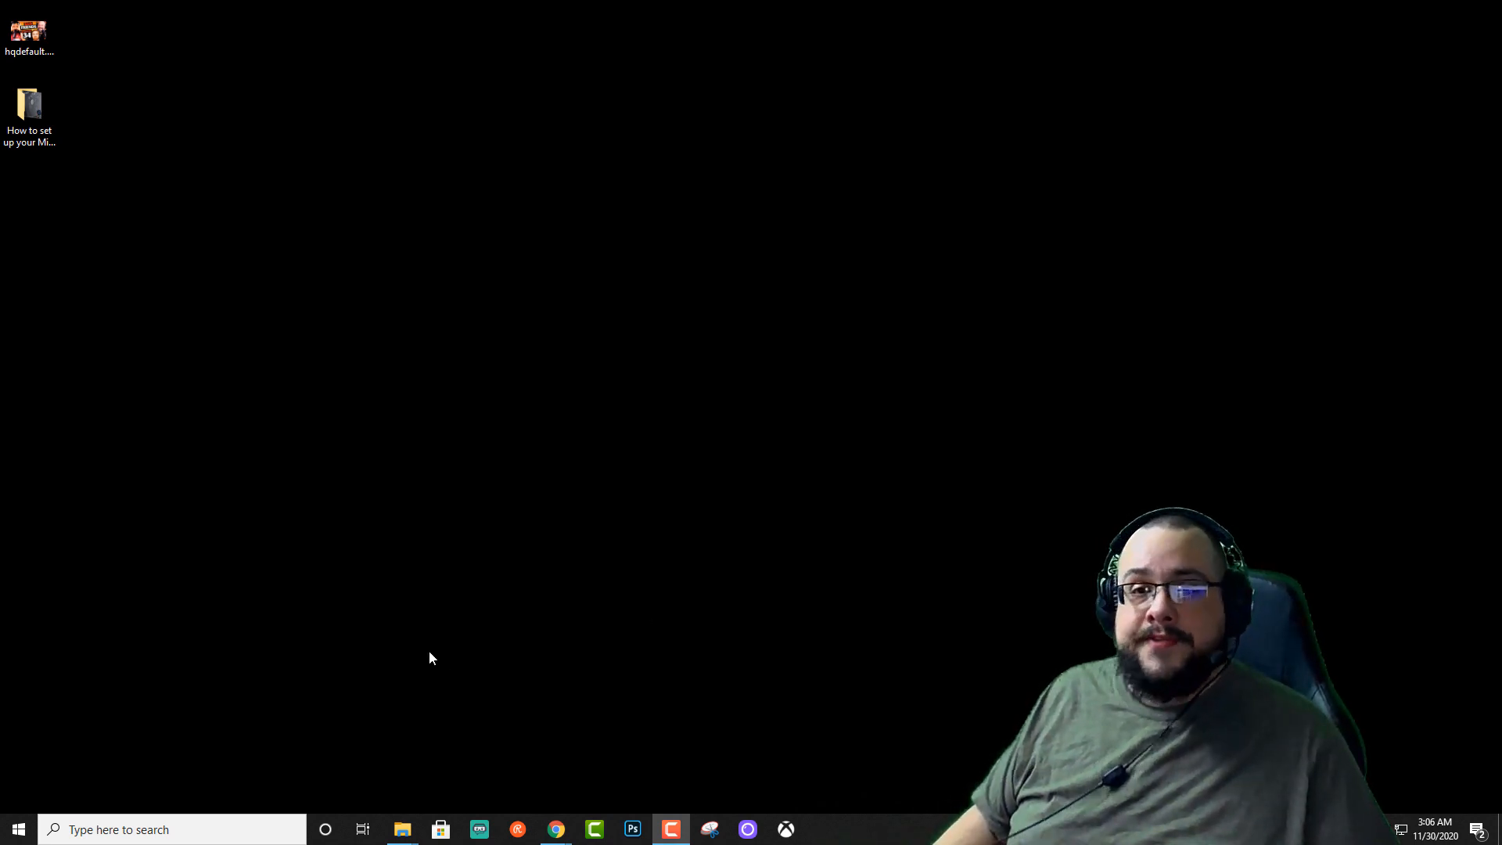
pyautogui.moveTo(16, 829)
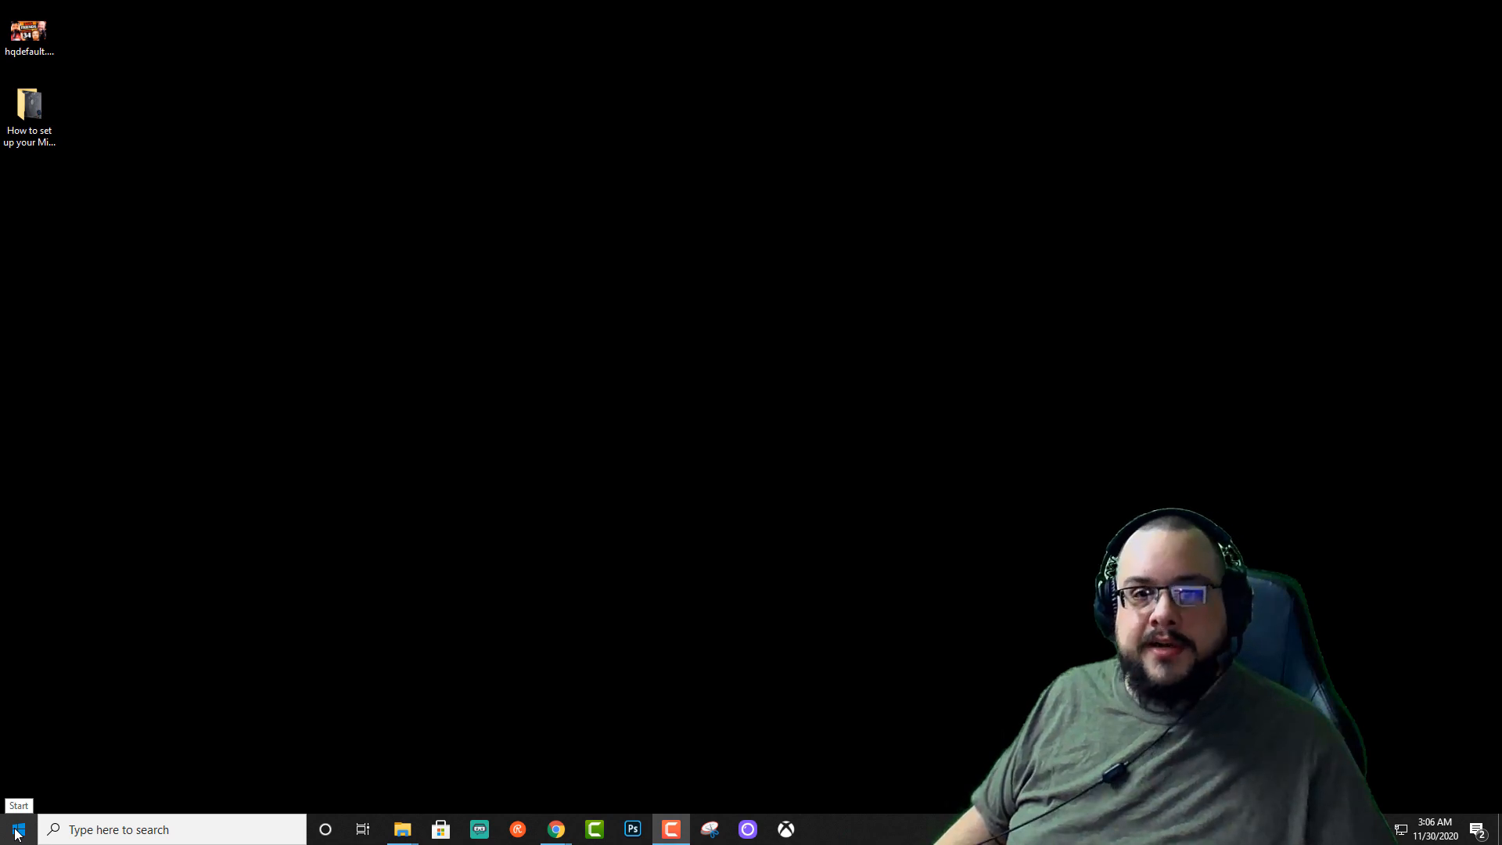
# Step: Search for 'firewall' from Start and open the Windows Defender Firewall control panel
pyautogui.click(15, 828)
pyautogui.write('firewa')
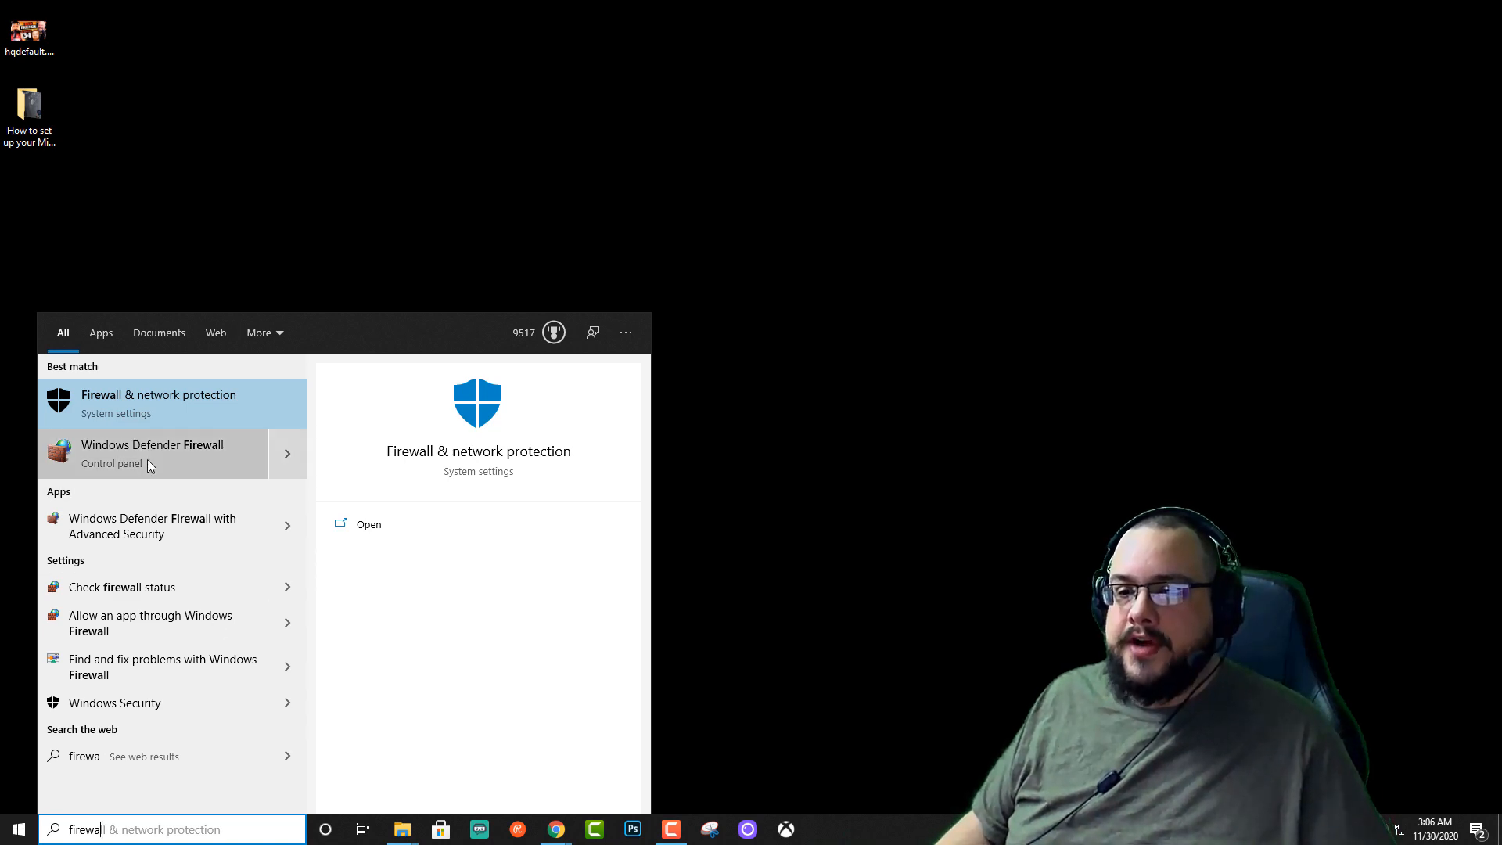
pyautogui.click(151, 452)
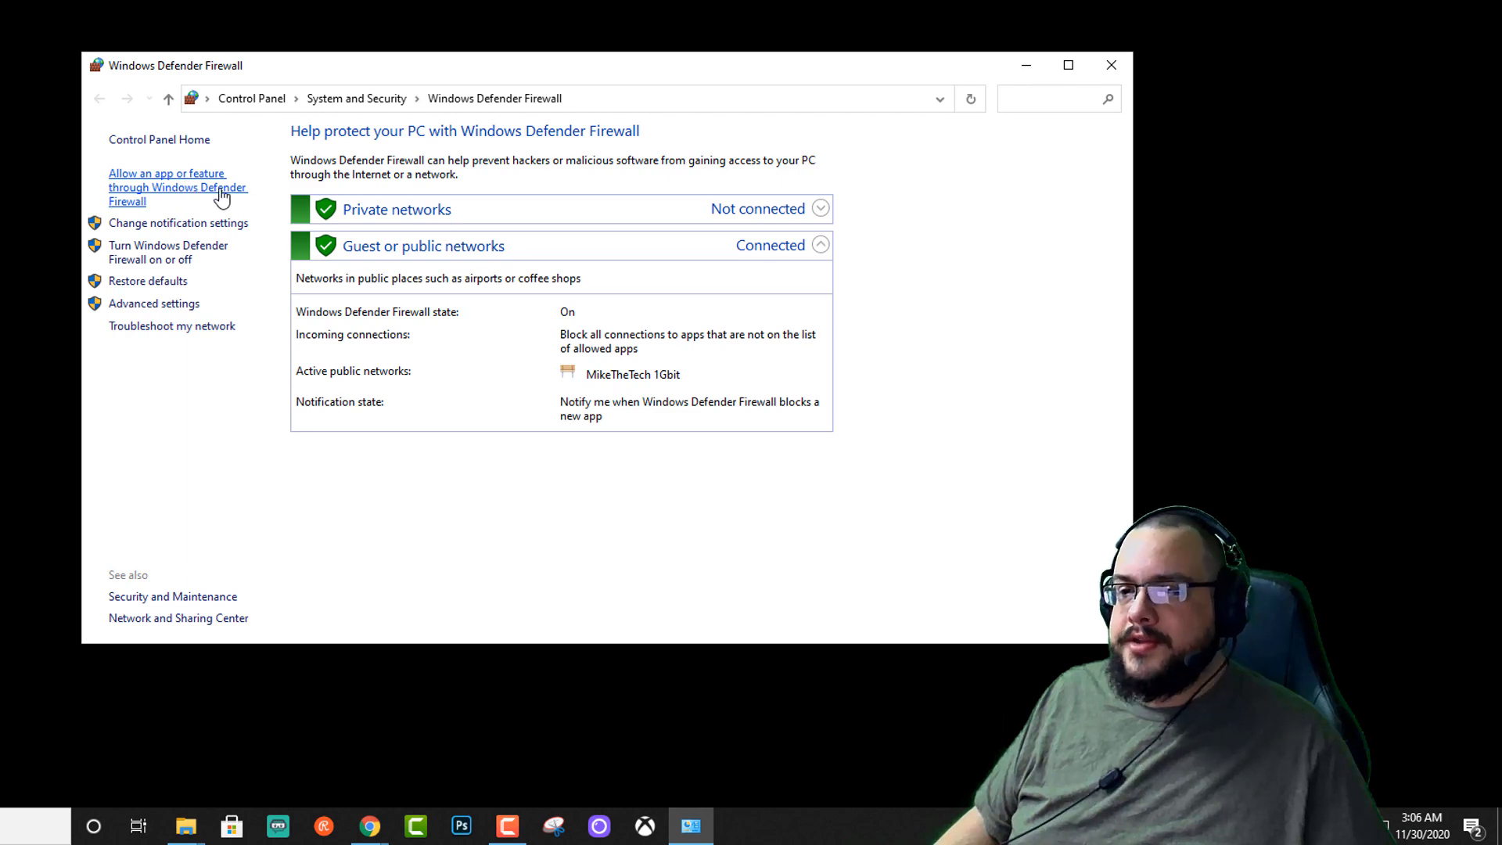
# Step: Allow both Black Ops Cold War entries and the Modern Warfare entry on private networks
pyautogui.click(178, 187)
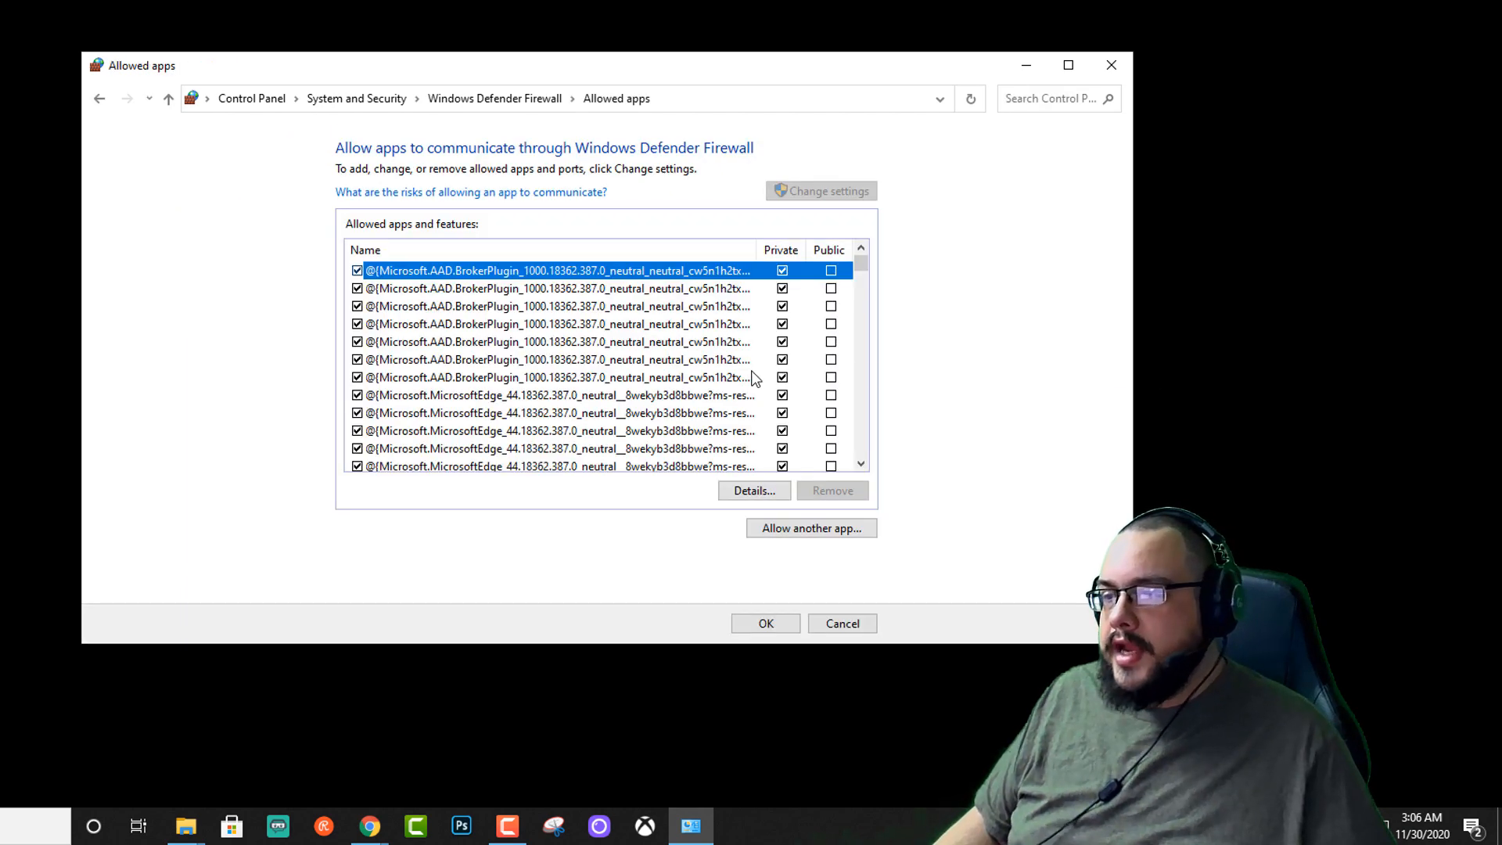
pyautogui.scroll(-3)
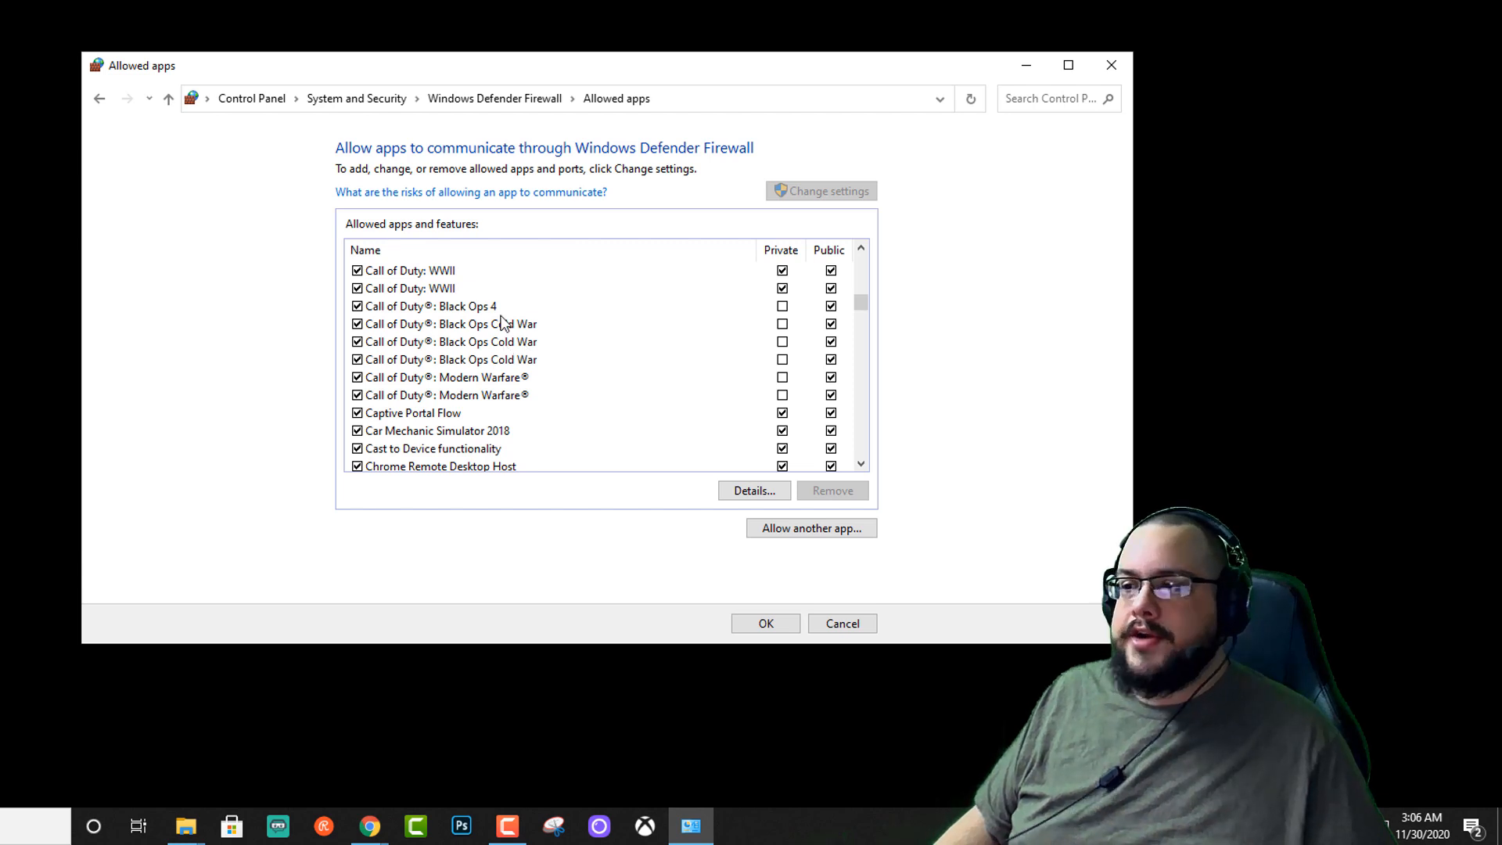
pyautogui.moveTo(756, 336)
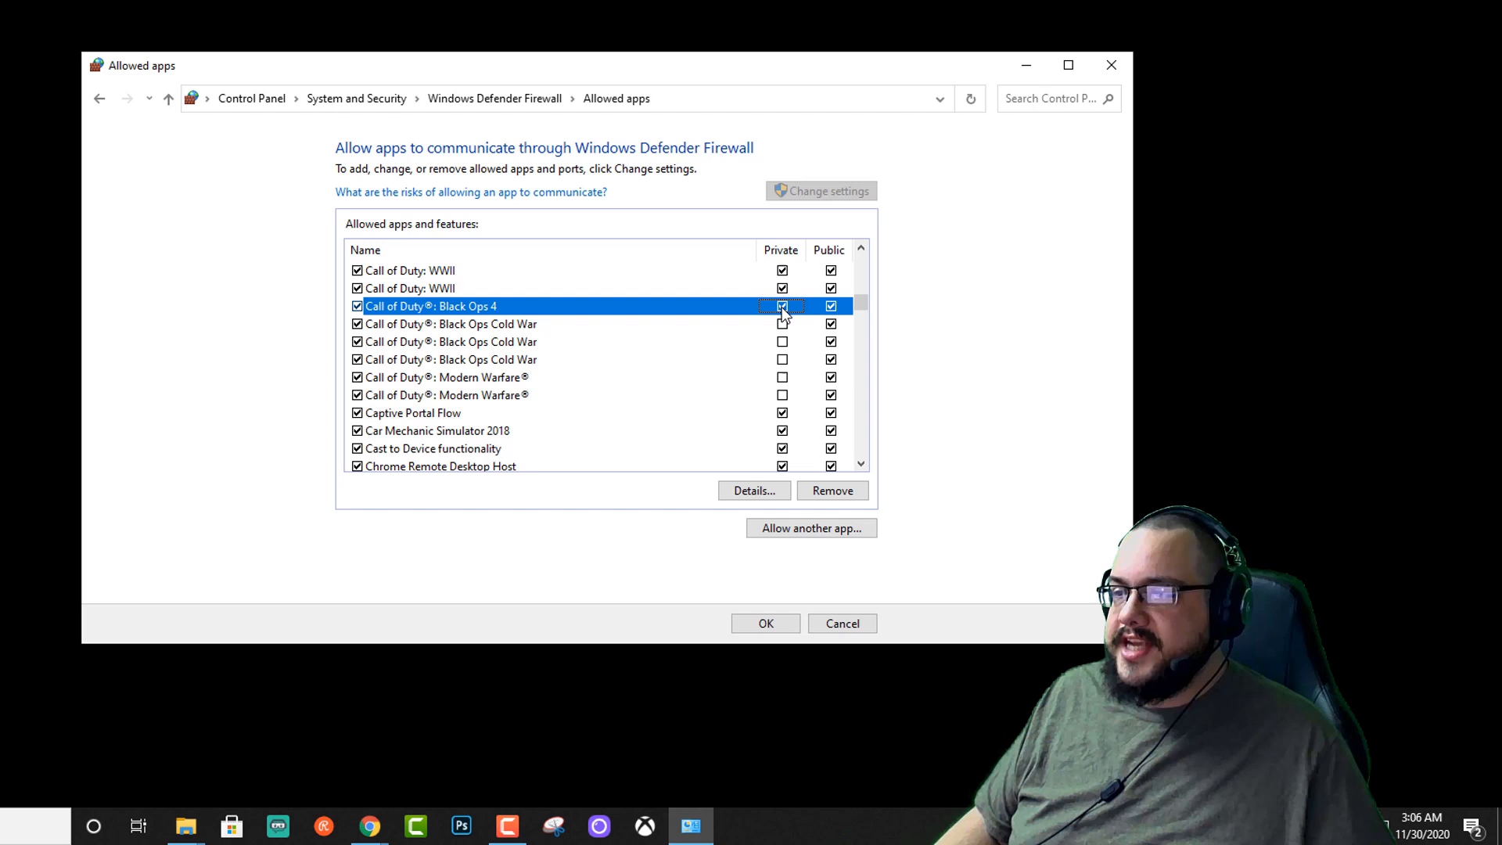
pyautogui.click(451, 324)
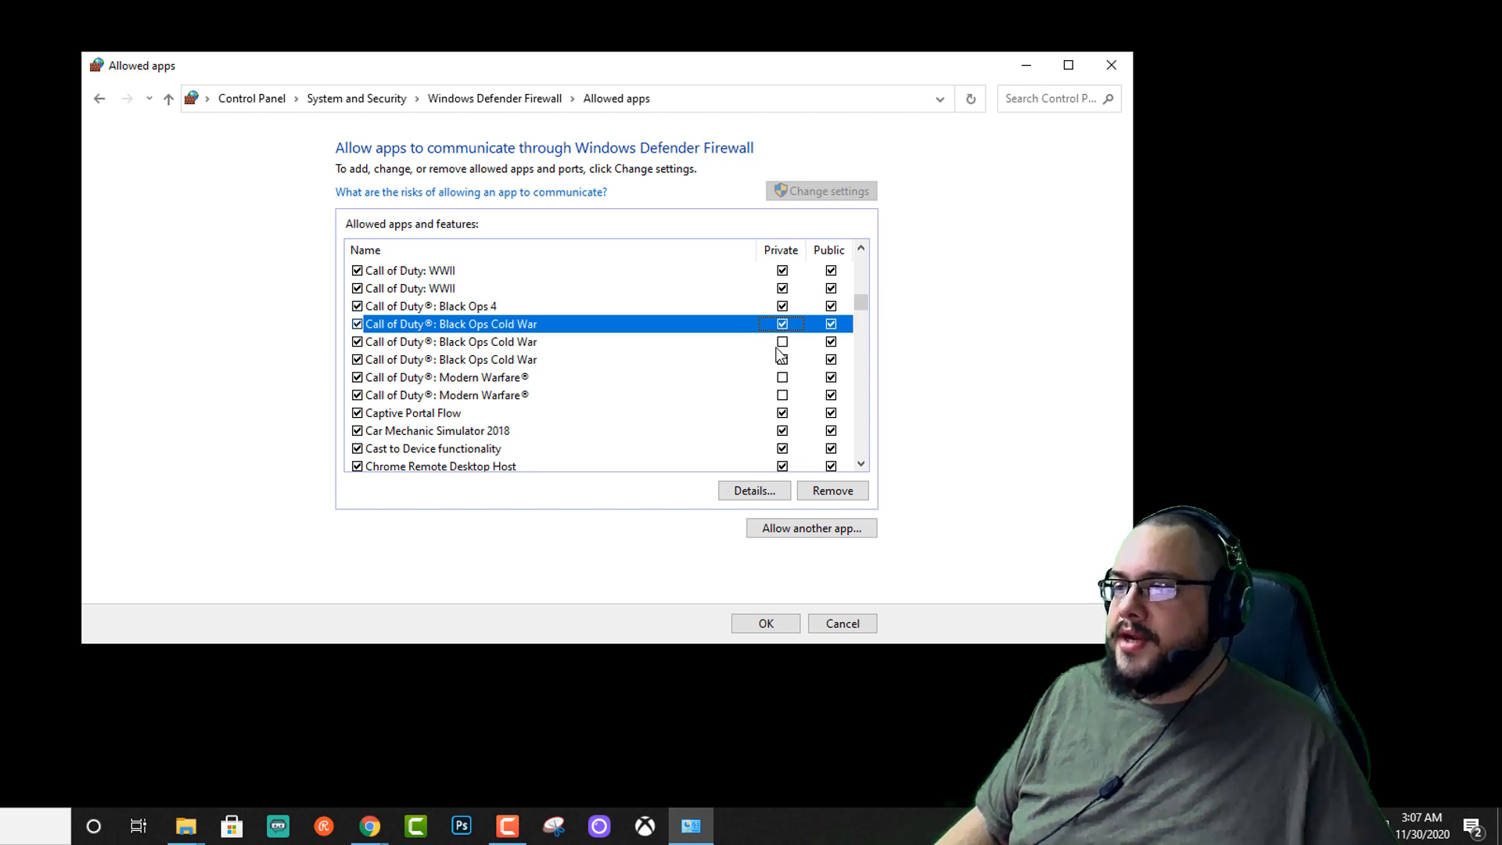
pyautogui.click(451, 359)
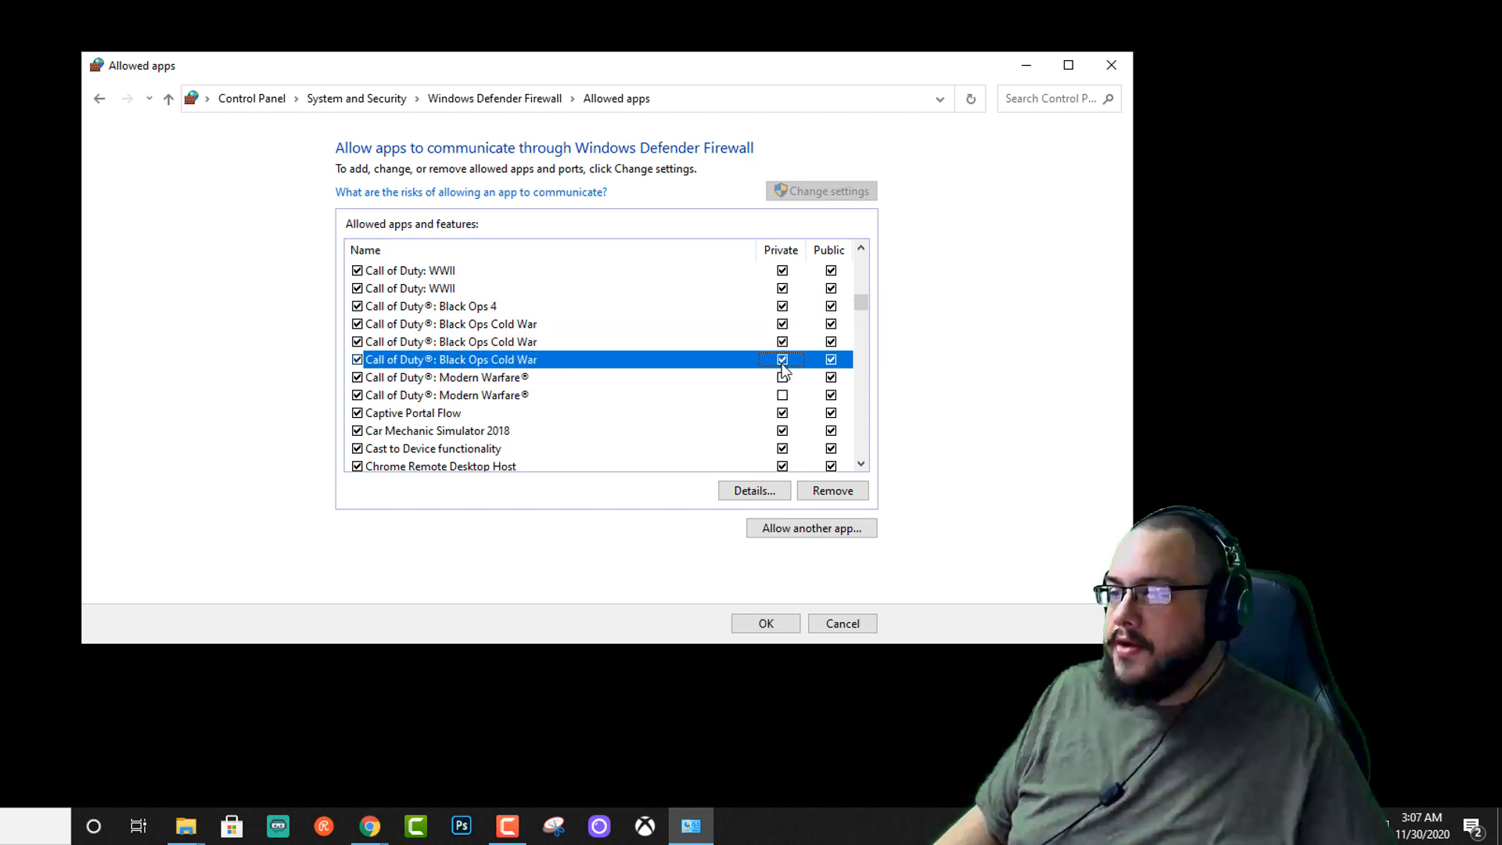
pyautogui.click(445, 394)
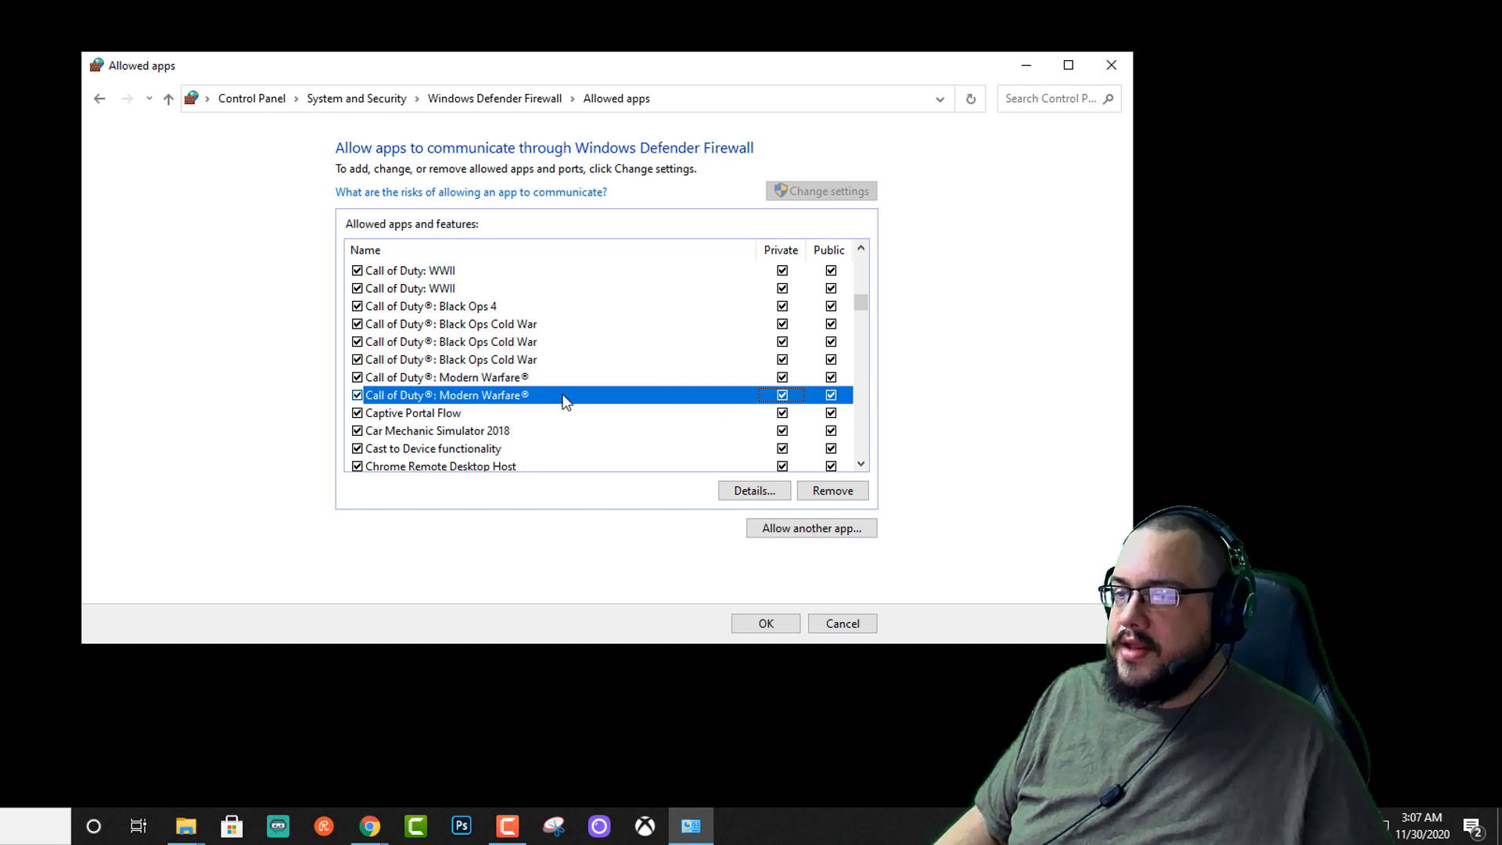
pyautogui.moveTo(823, 398)
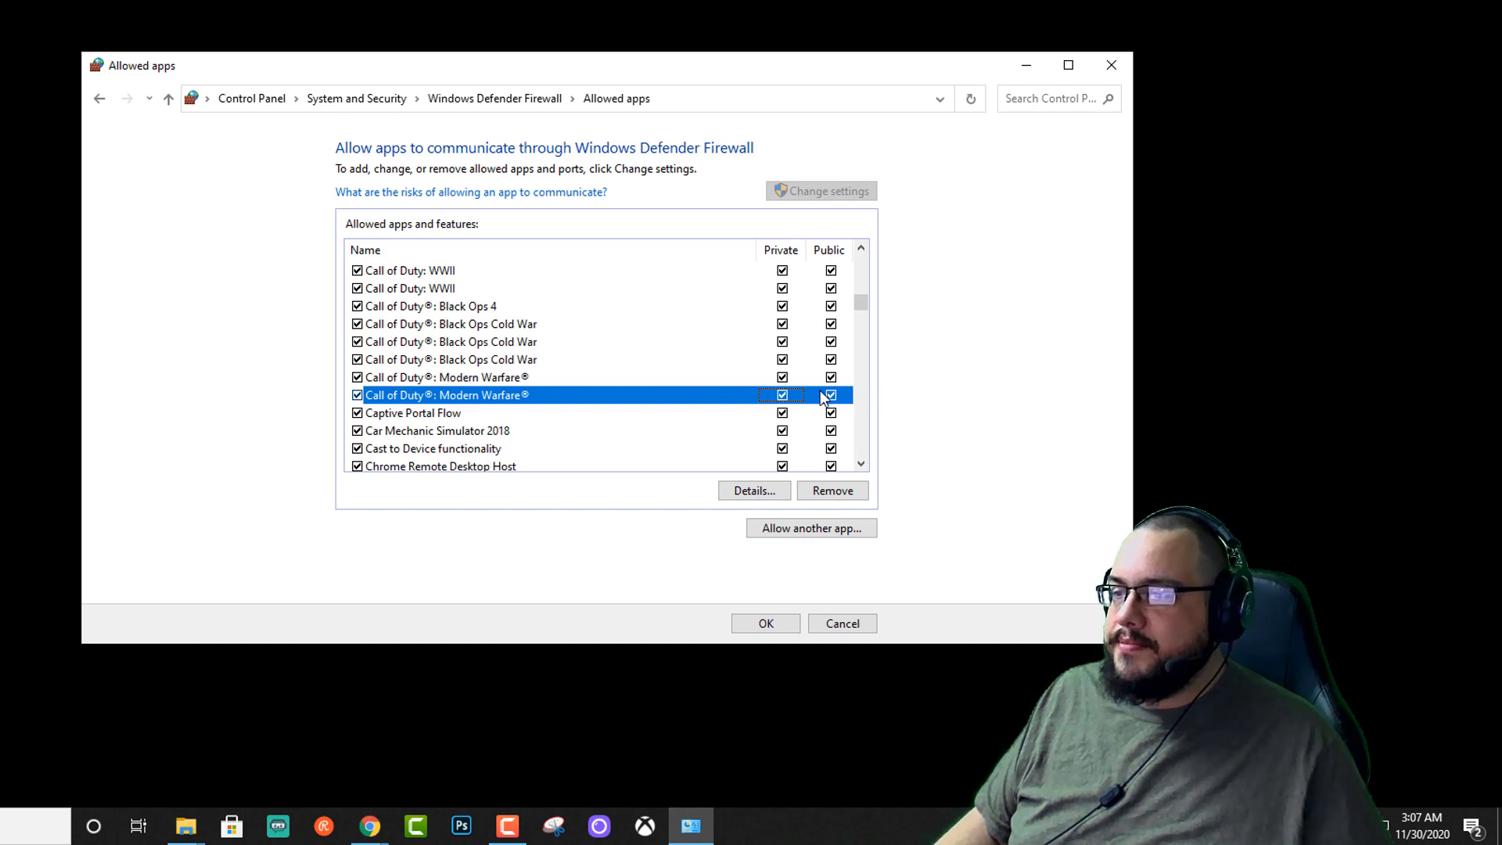
pyautogui.moveTo(838, 558)
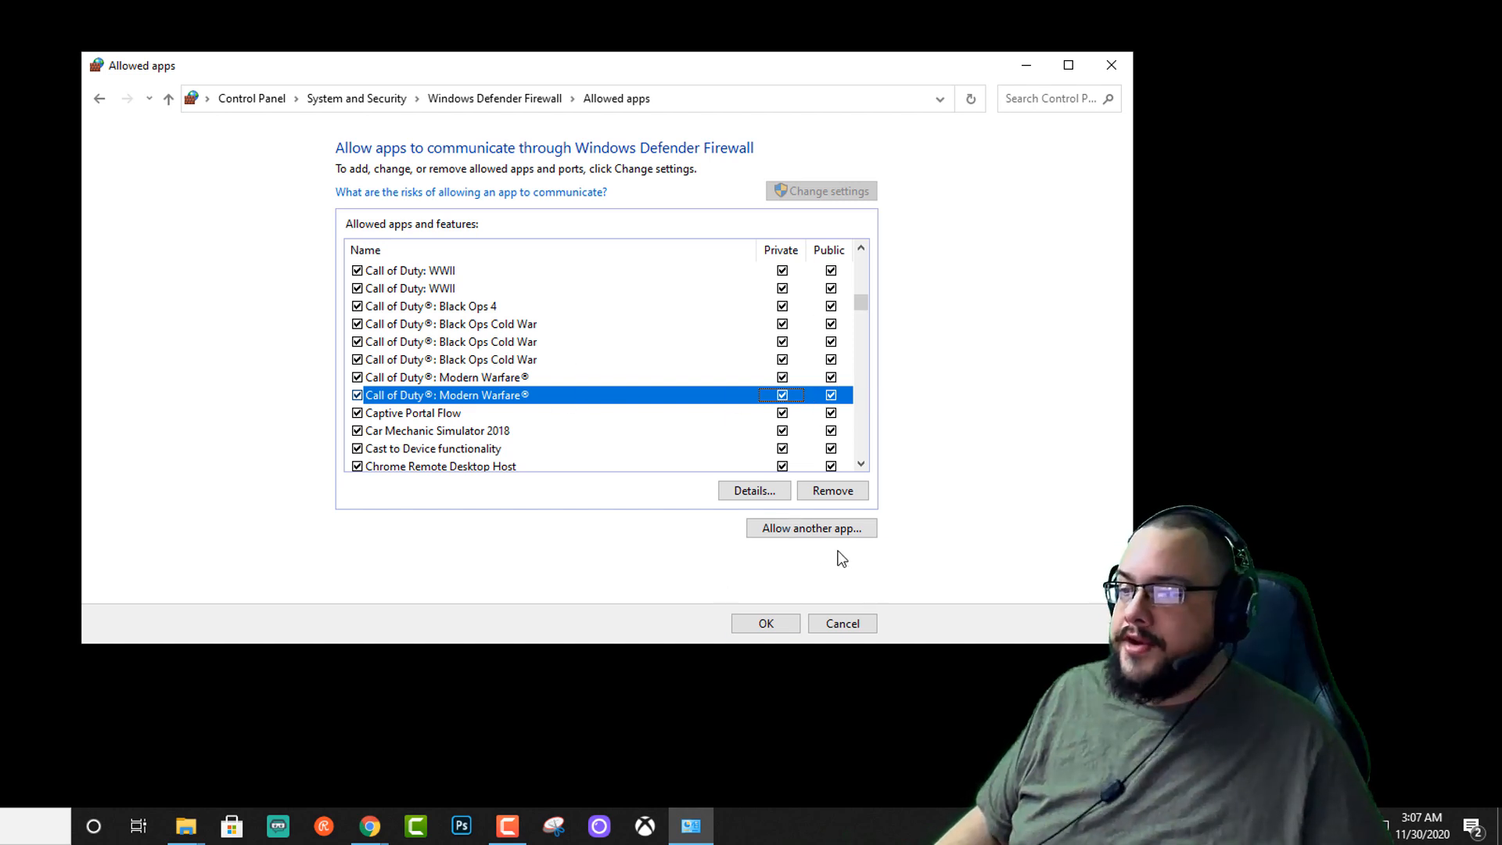
pyautogui.click(810, 528)
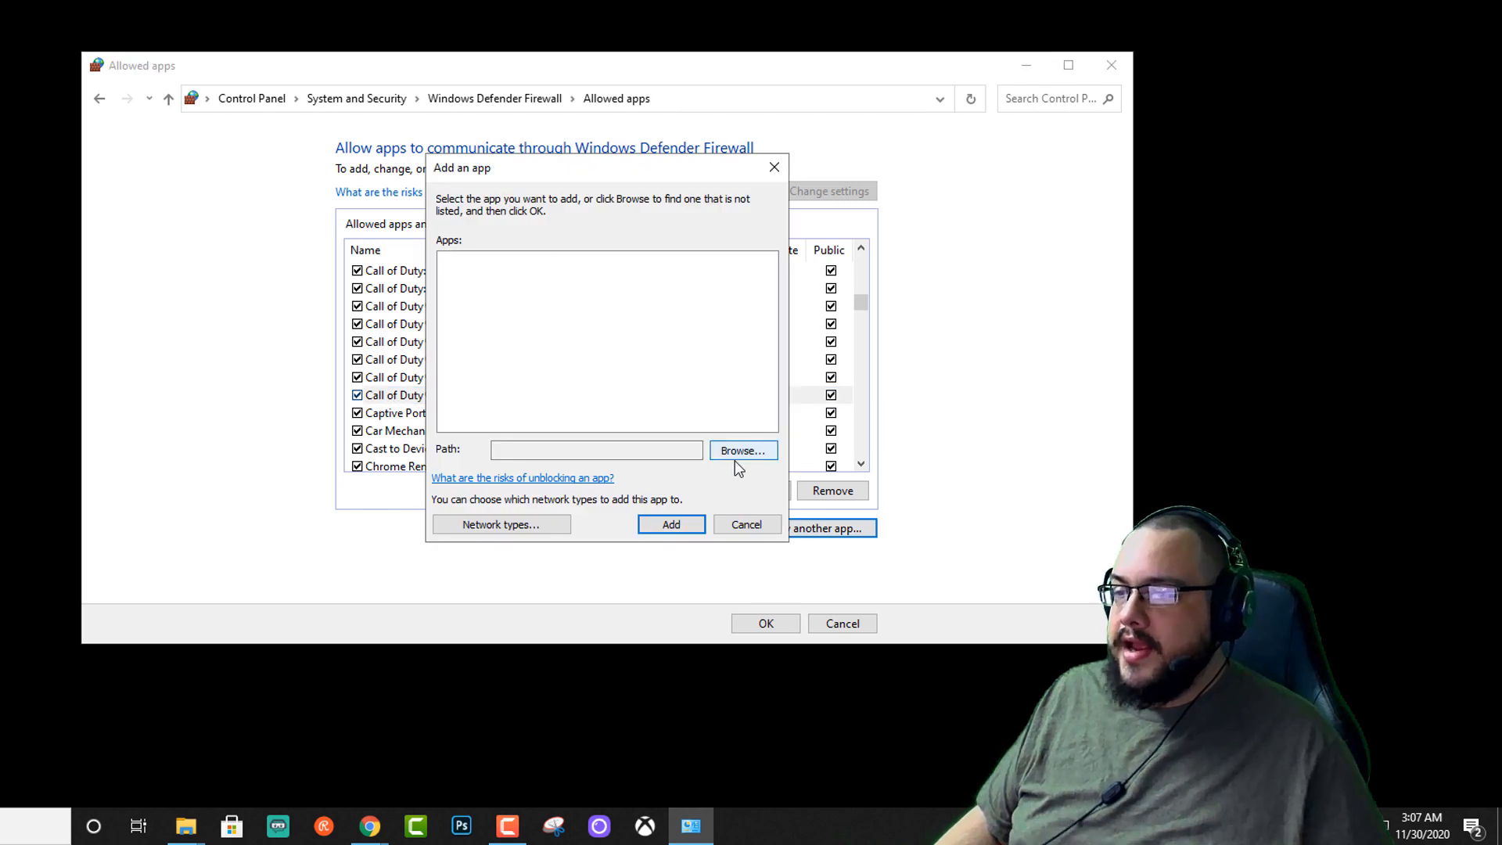
pyautogui.click(742, 450)
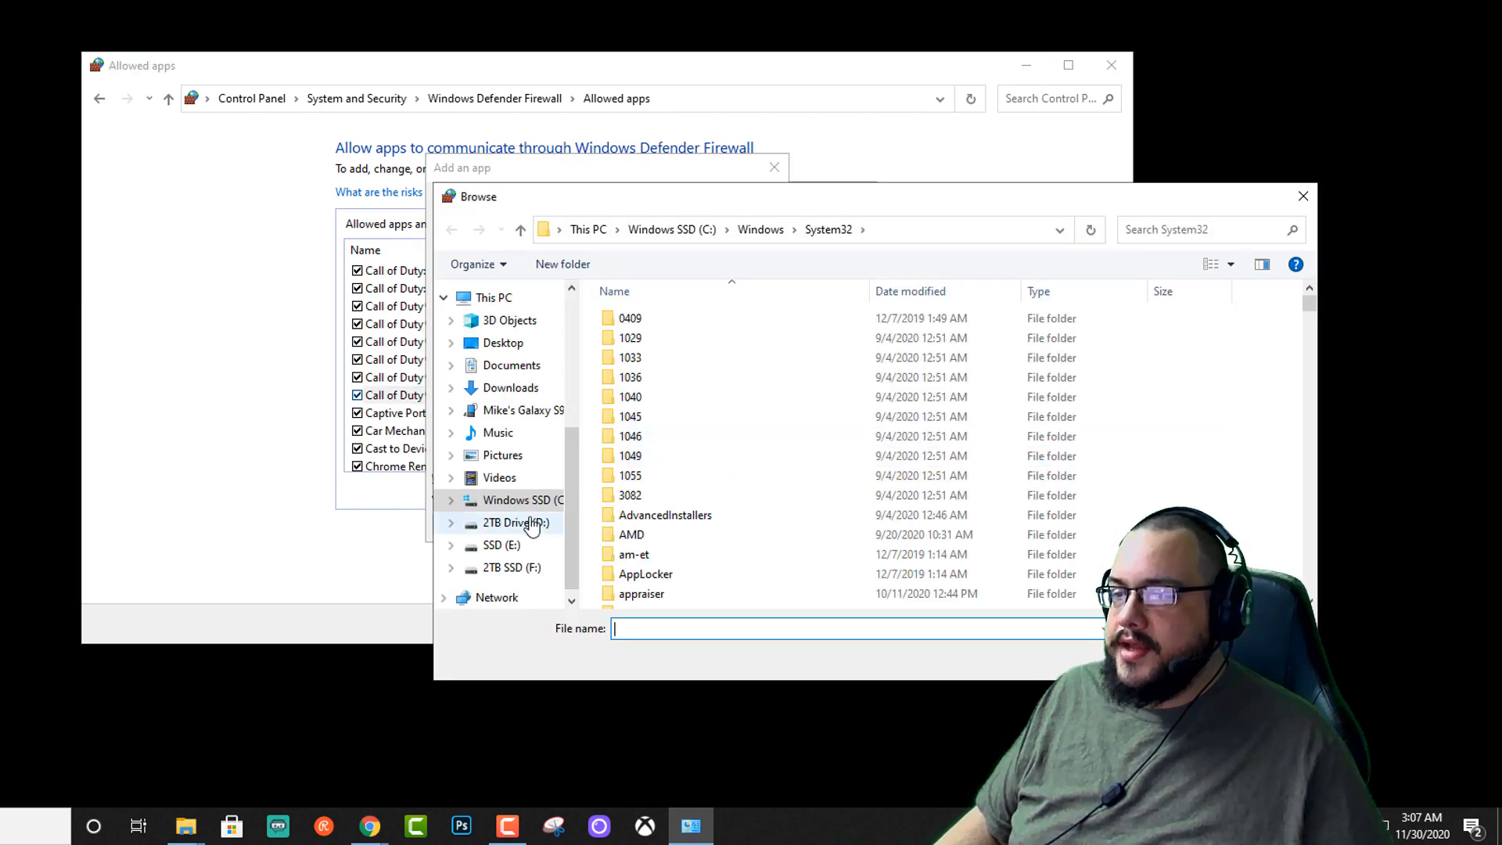
pyautogui.click(510, 567)
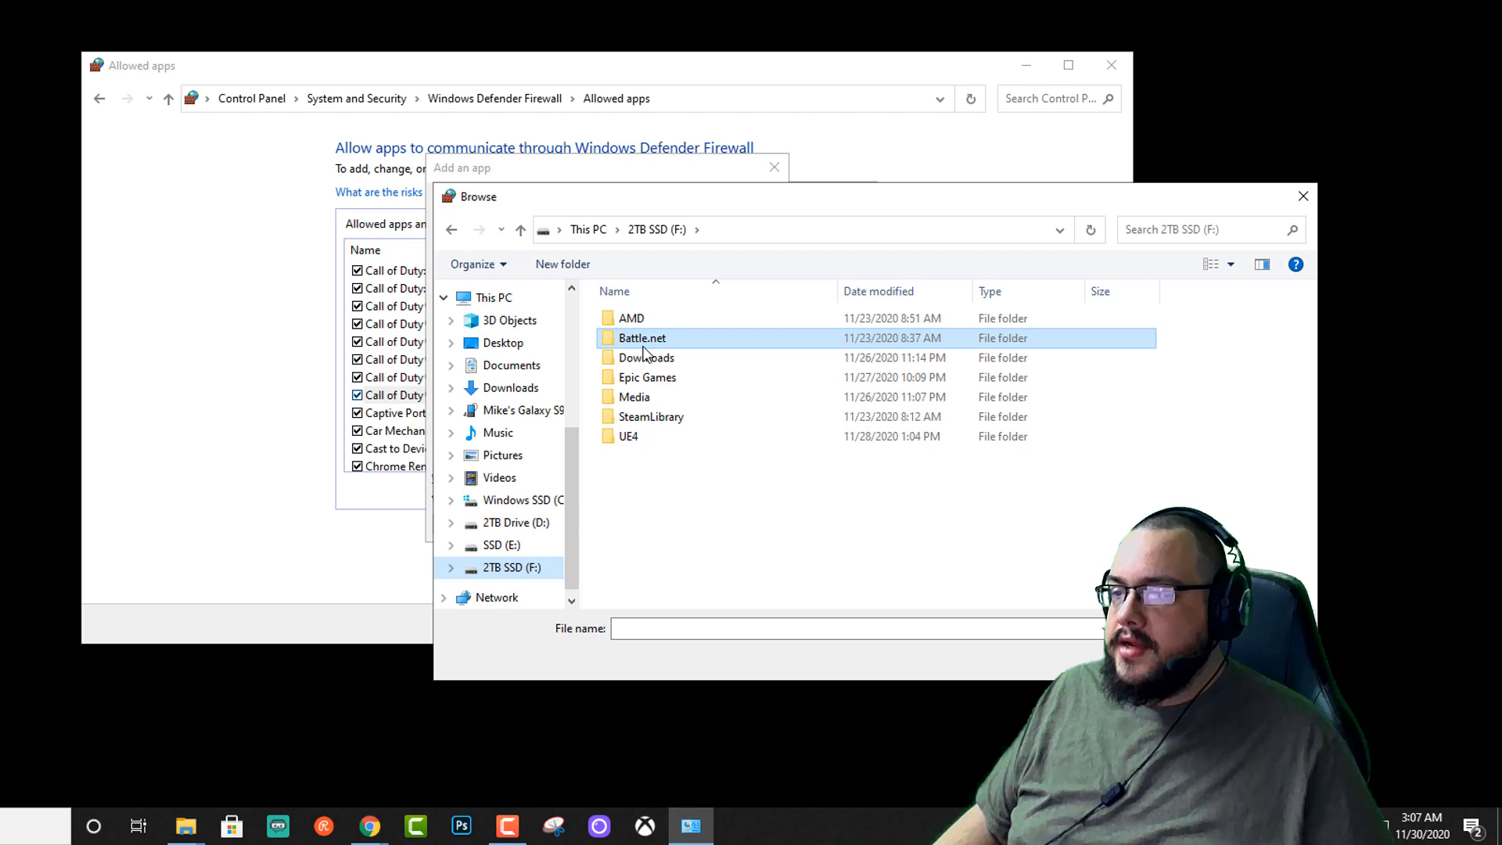
pyautogui.doubleClick(642, 337)
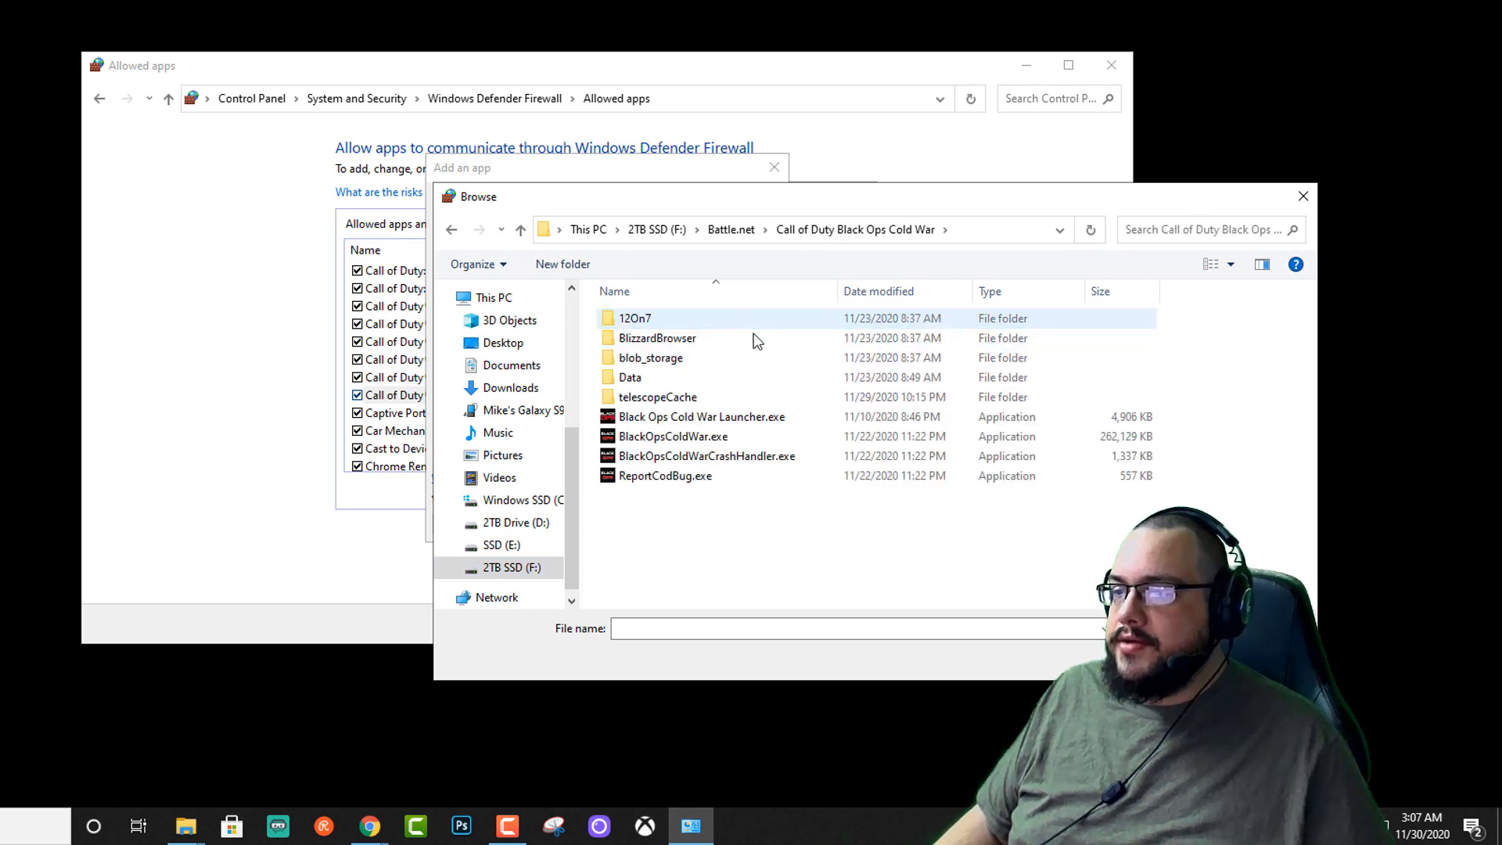
pyautogui.click(672, 436)
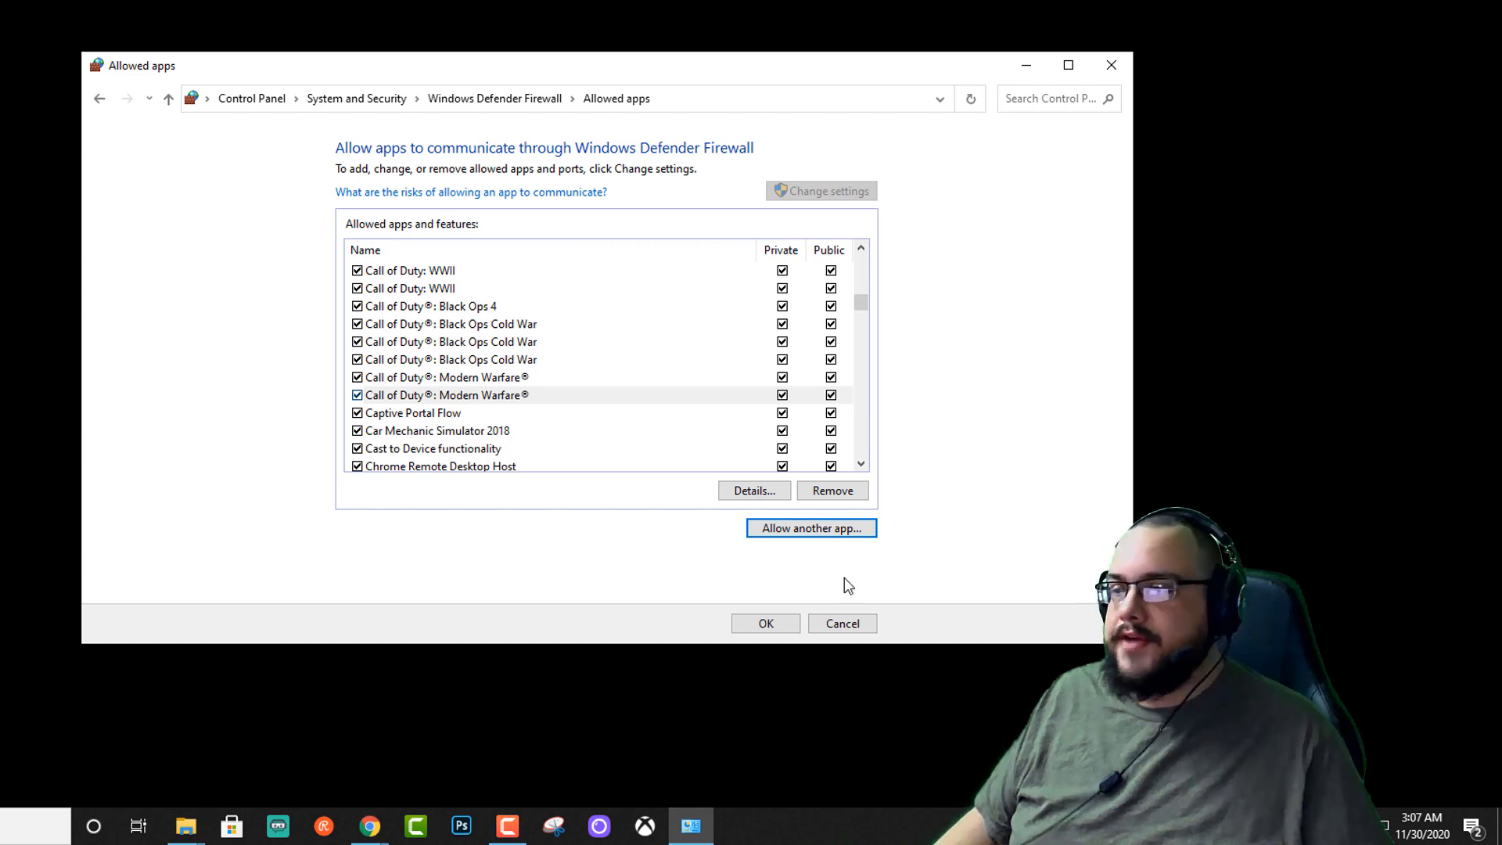
pyautogui.moveTo(848, 384)
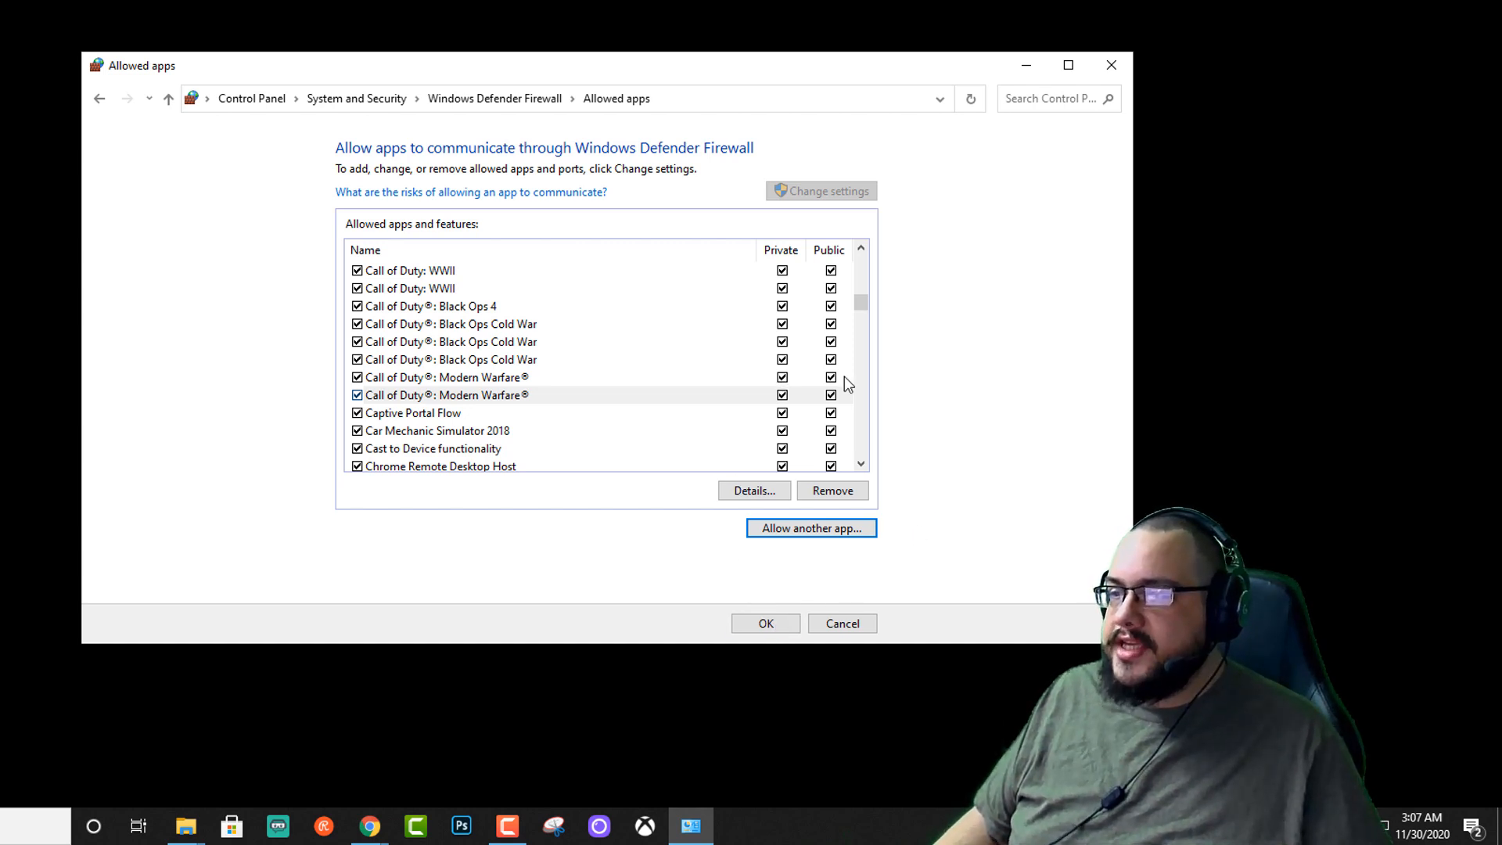
pyautogui.moveTo(396, 240)
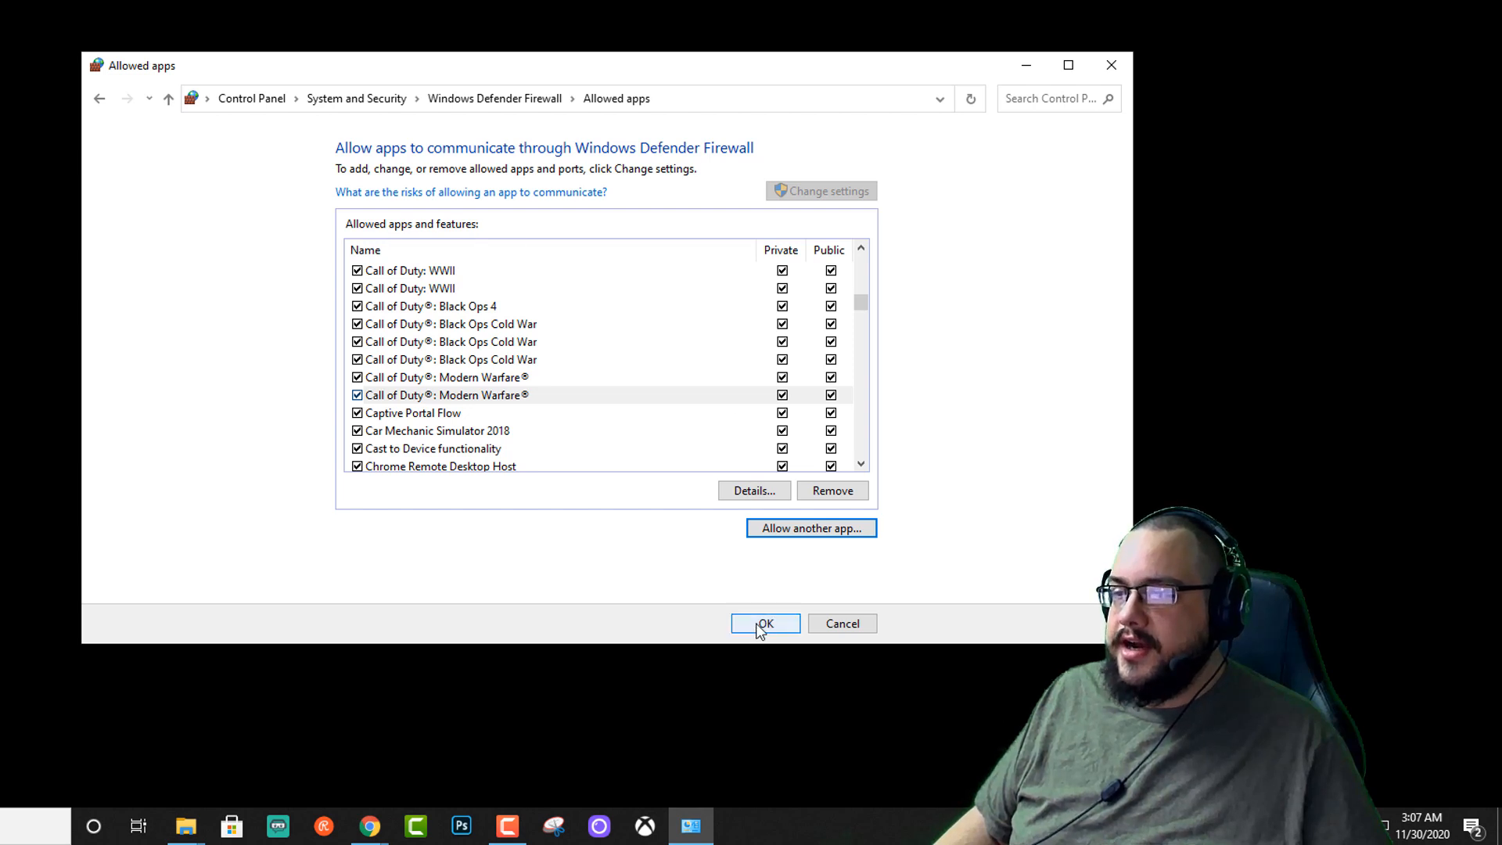
# Step: Confirm the Allowed apps window with OK to save the changes
pyautogui.click(765, 624)
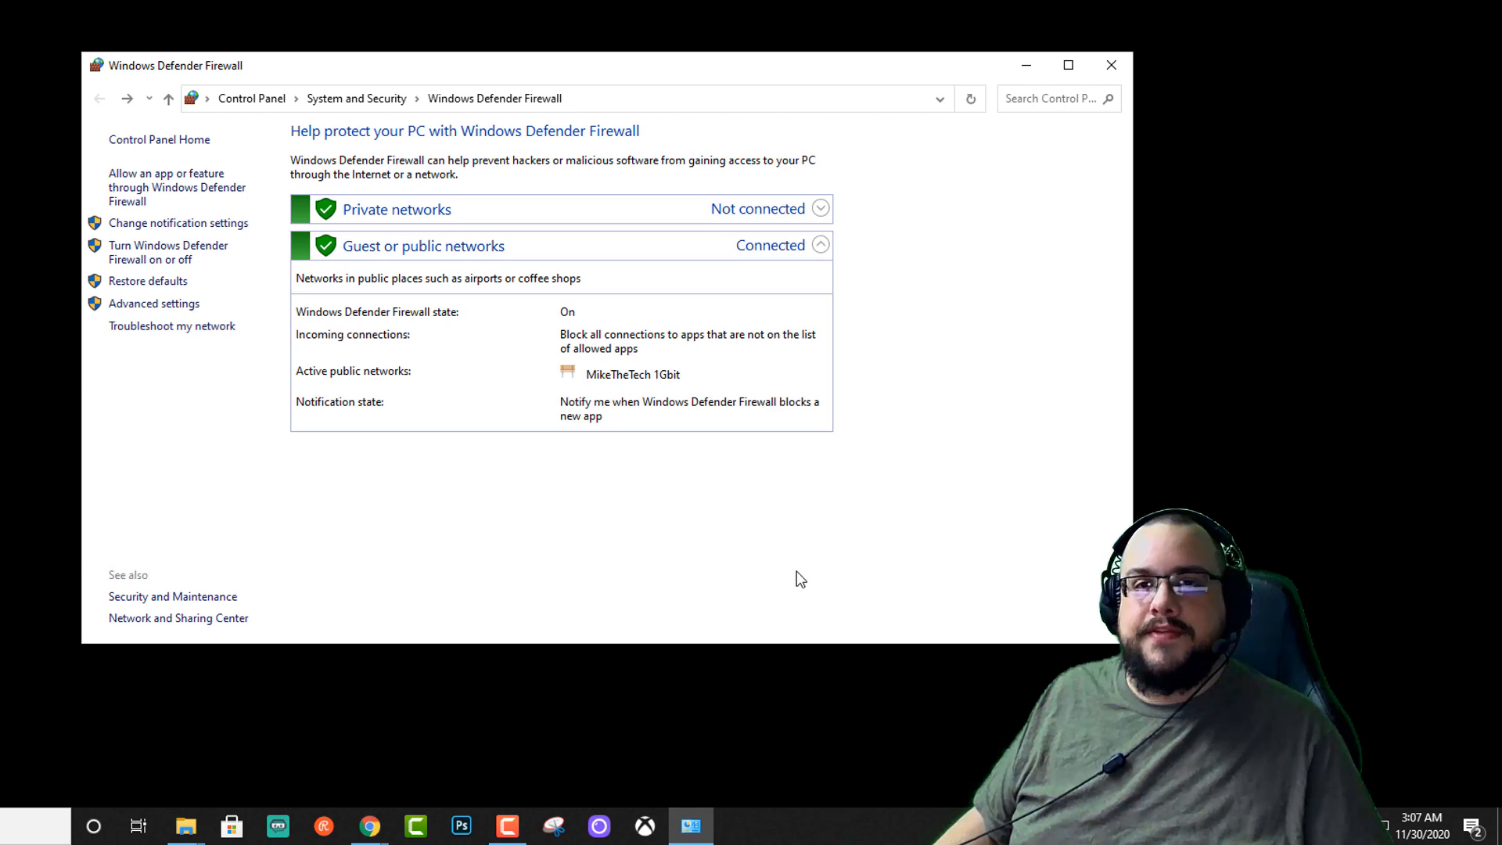
pyautogui.moveTo(775, 547)
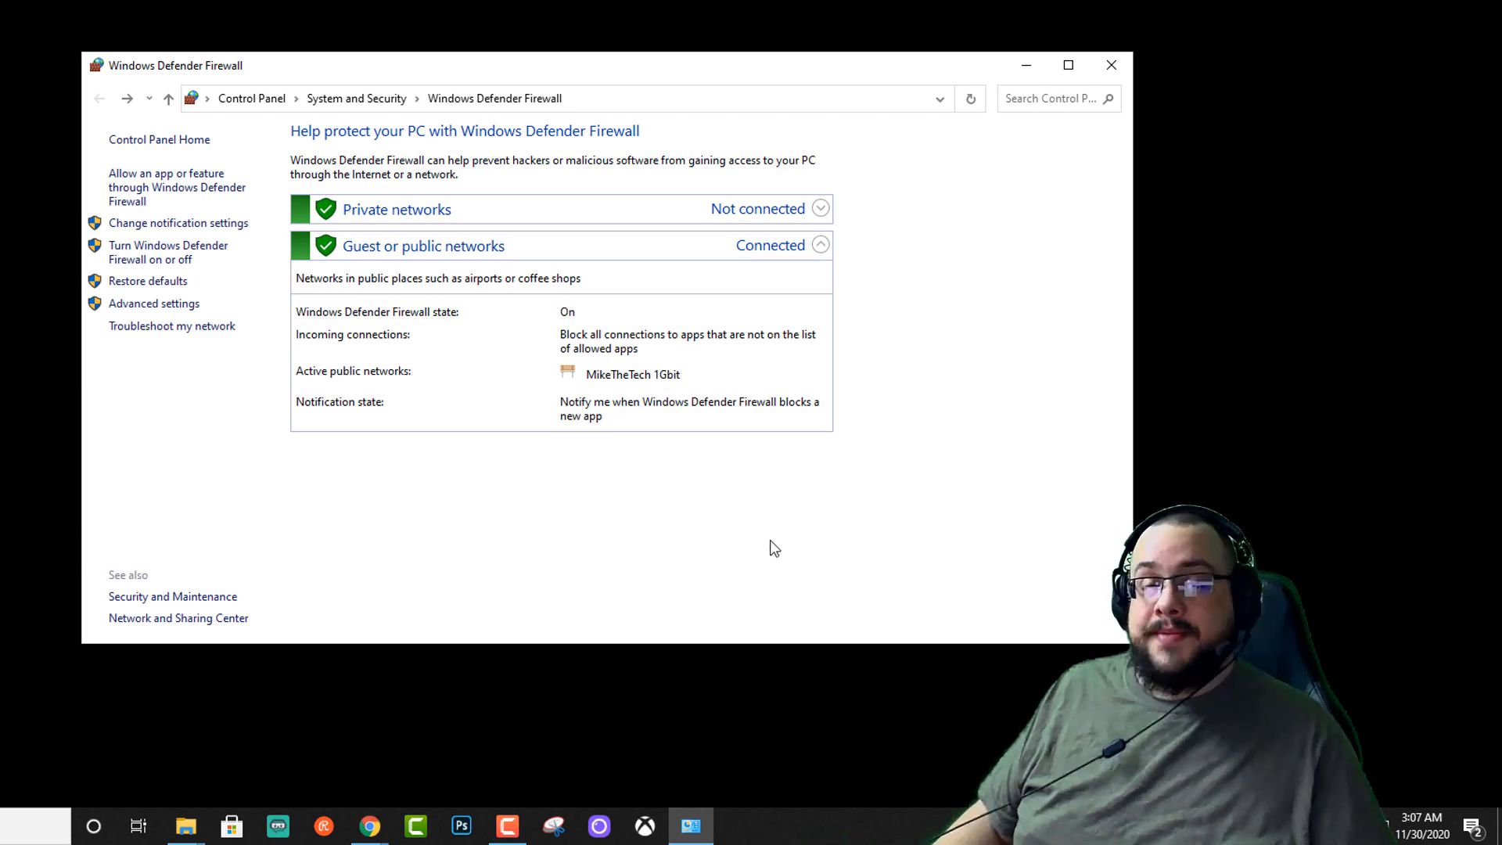
pyautogui.moveTo(772, 529)
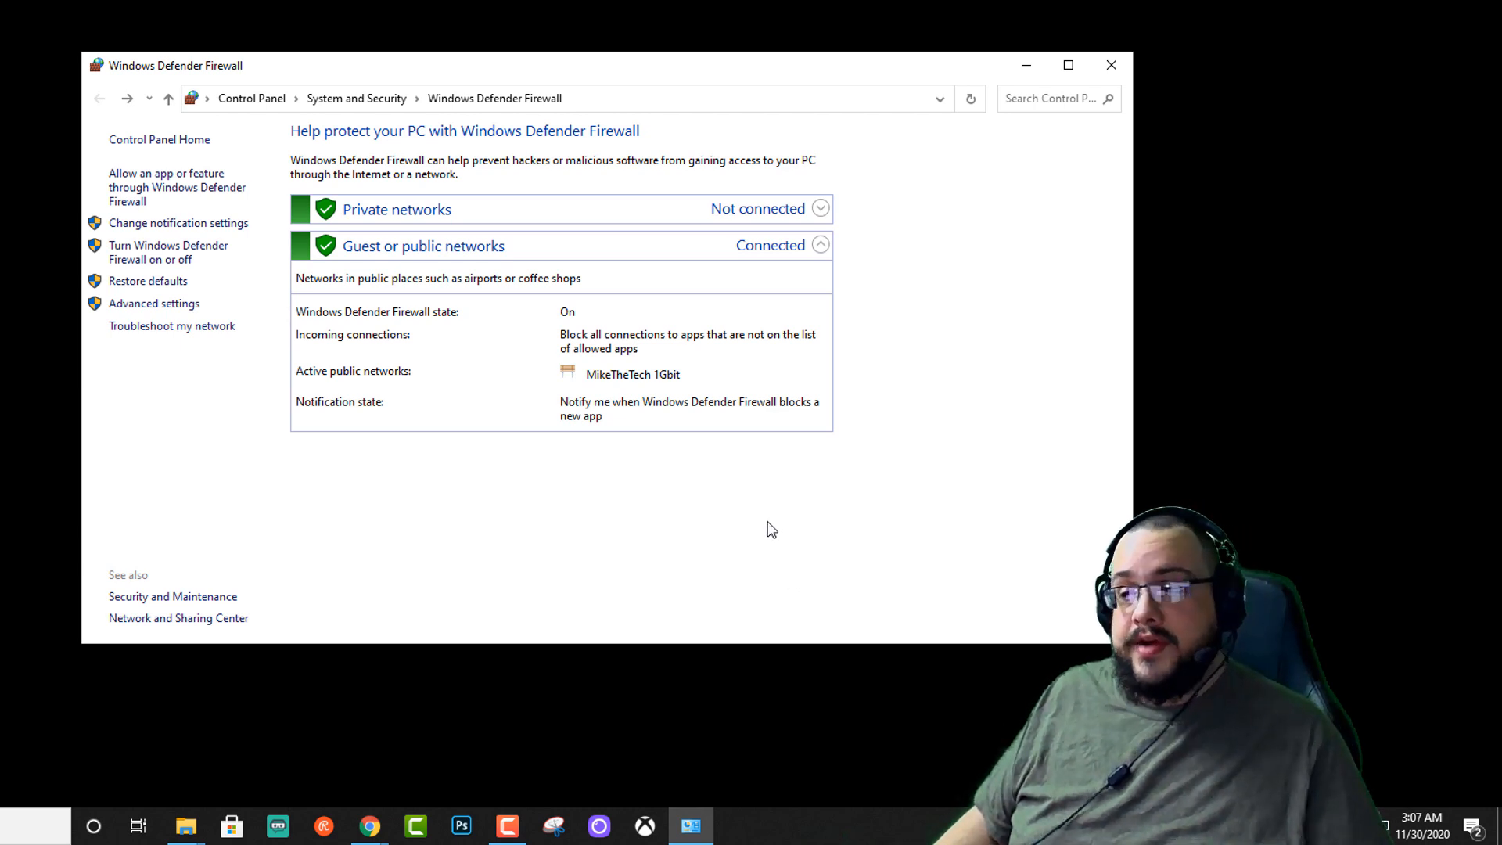
pyautogui.moveTo(686, 503)
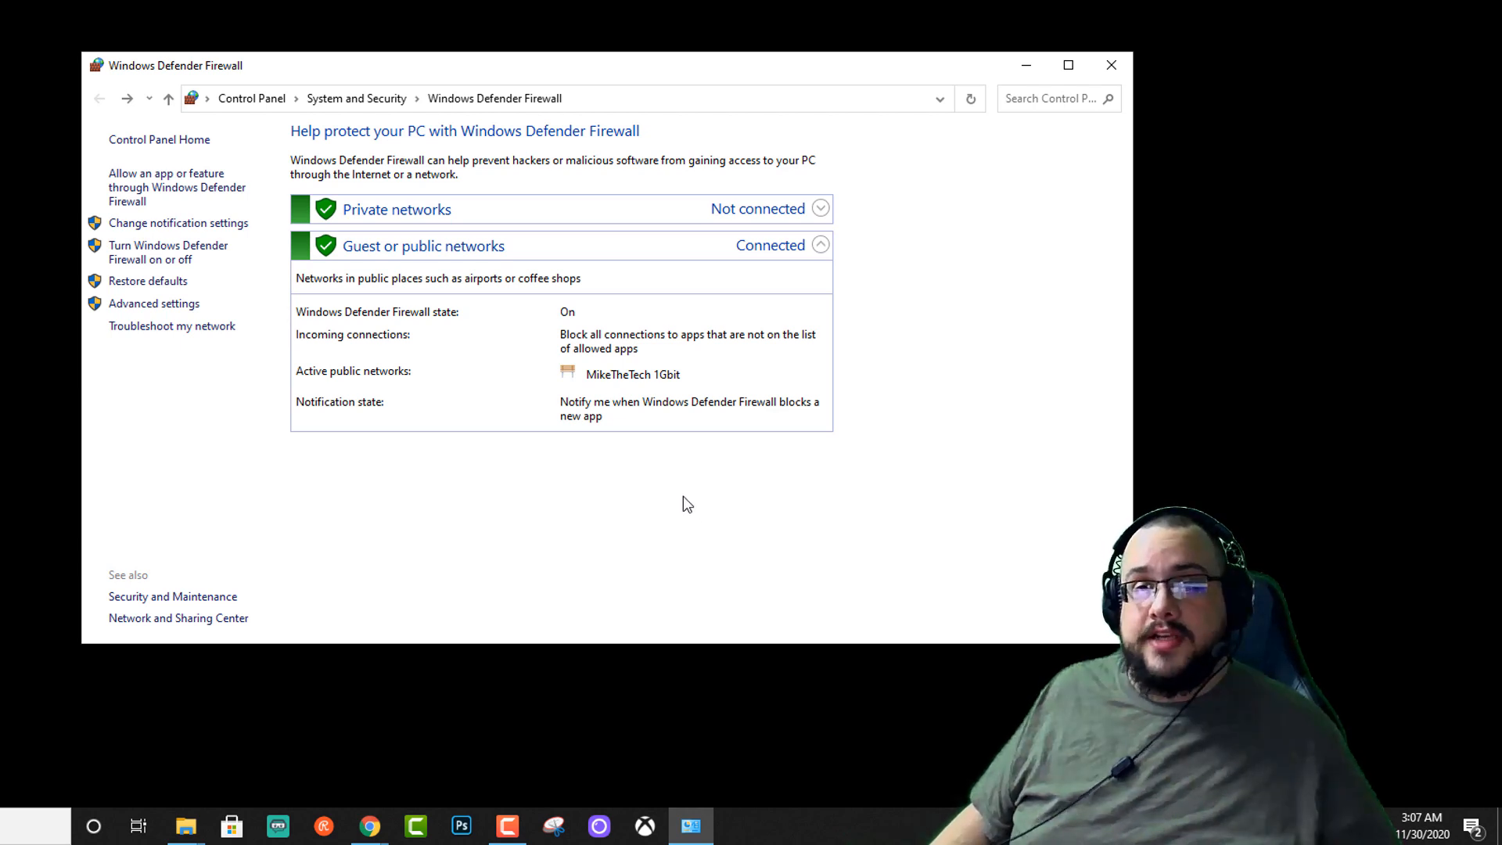
pyautogui.moveTo(680, 469)
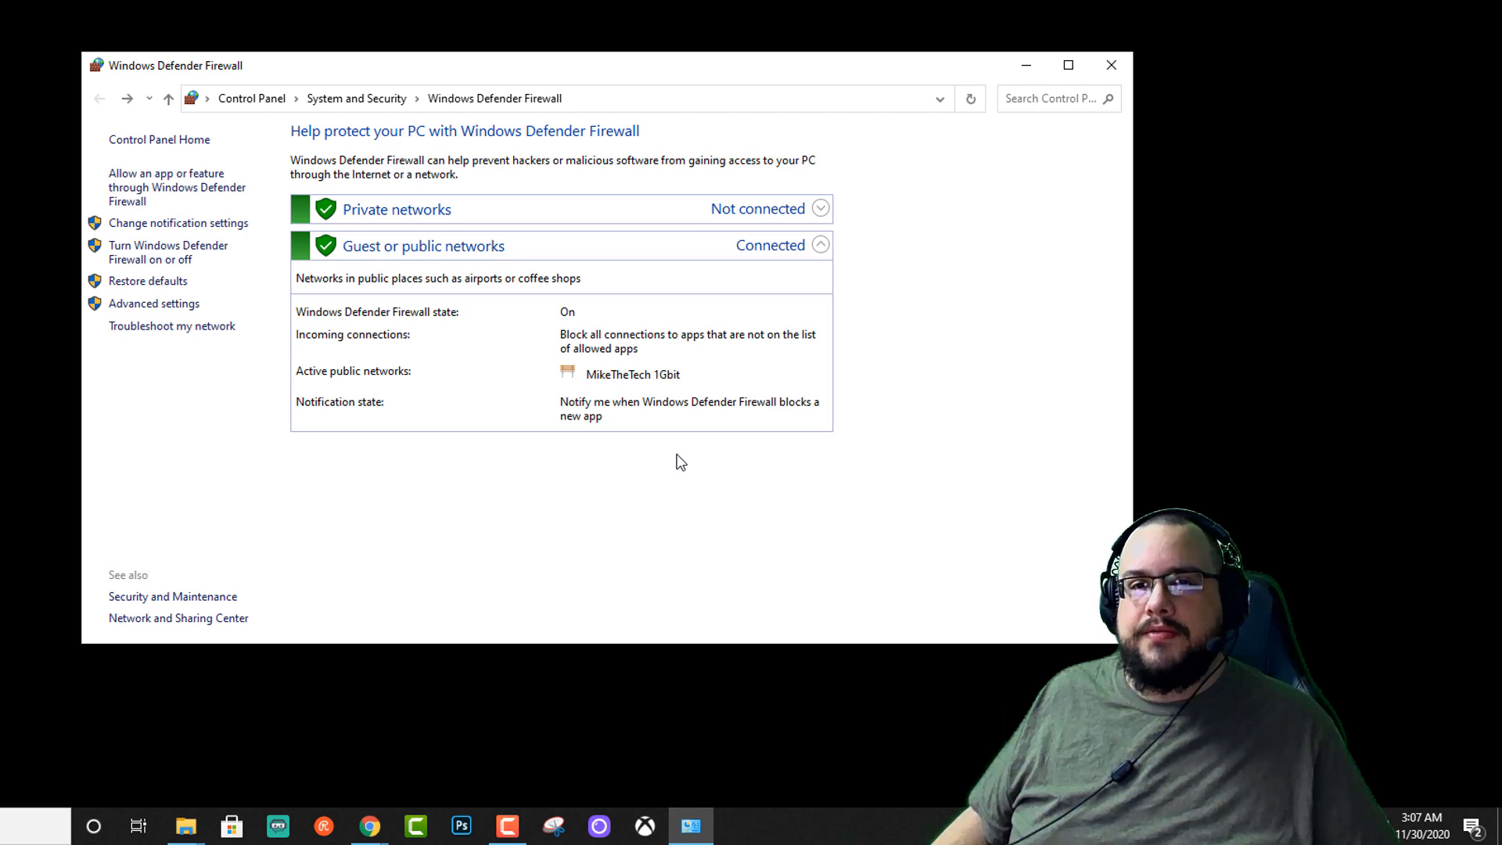
pyautogui.moveTo(665, 473)
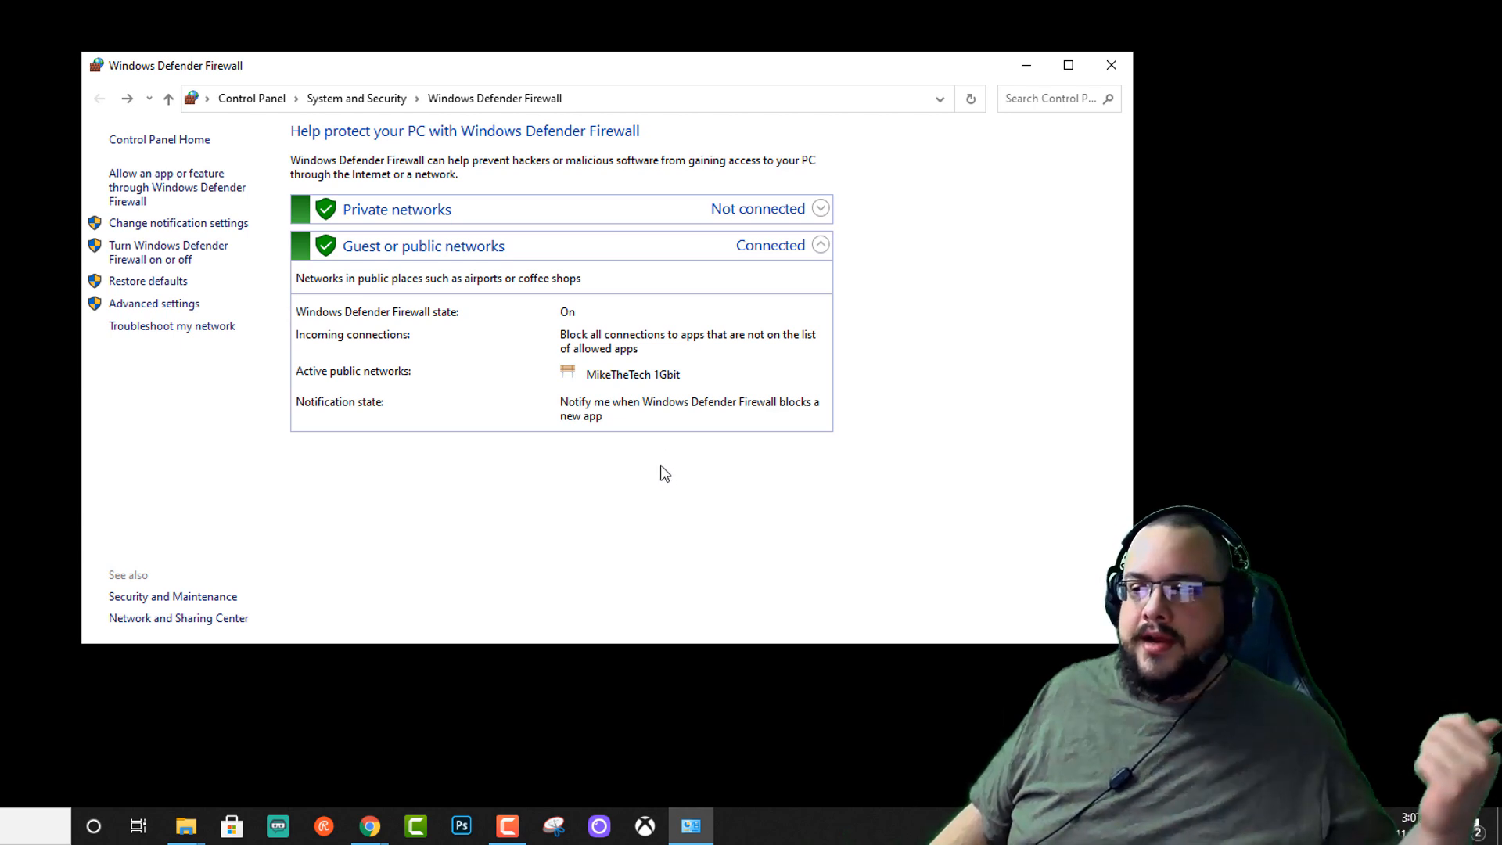
pyautogui.moveTo(626, 428)
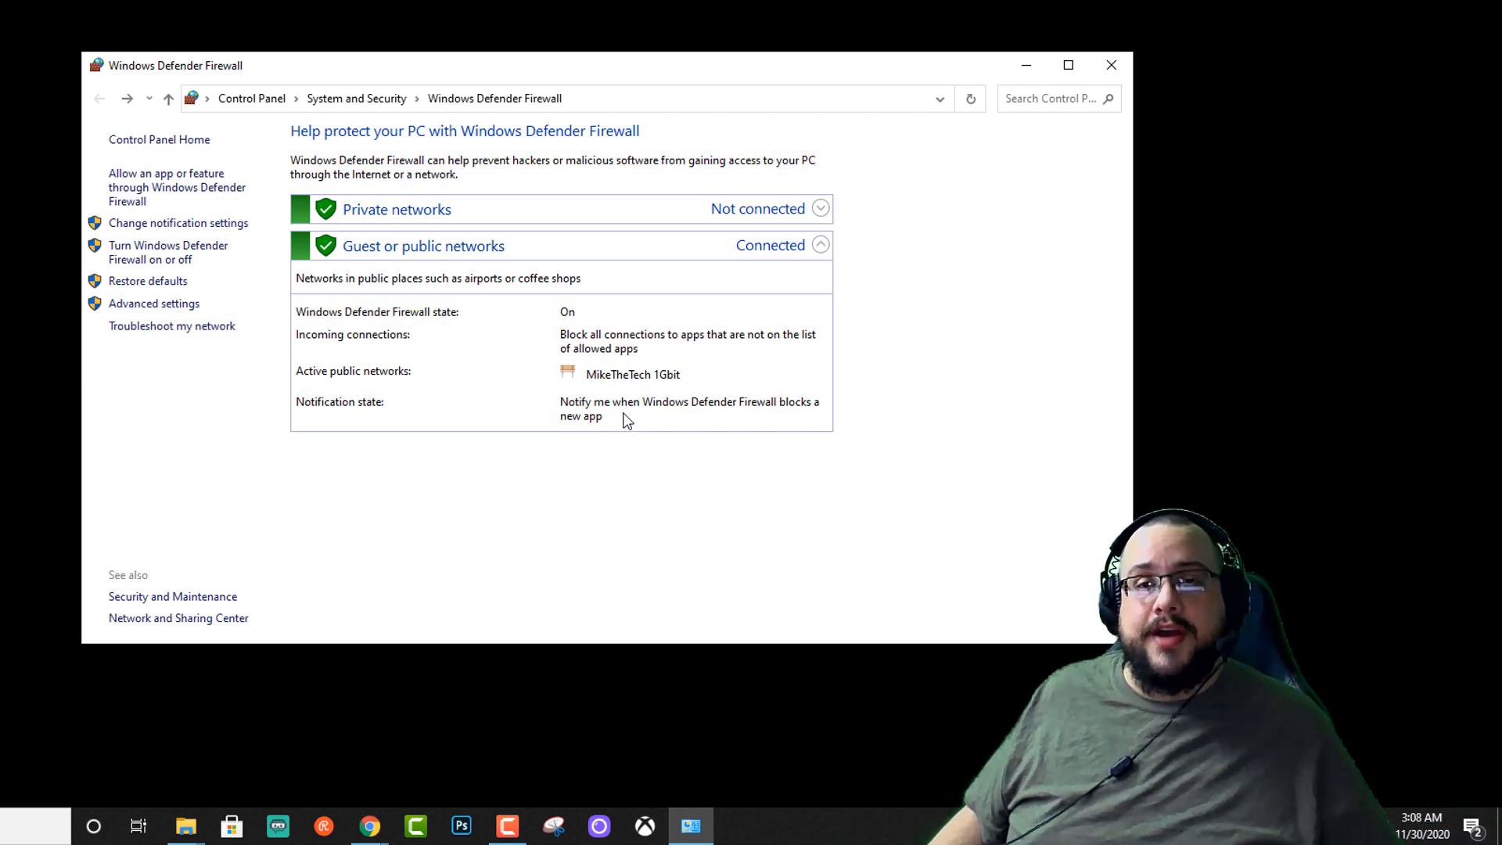
pyautogui.moveTo(622, 405)
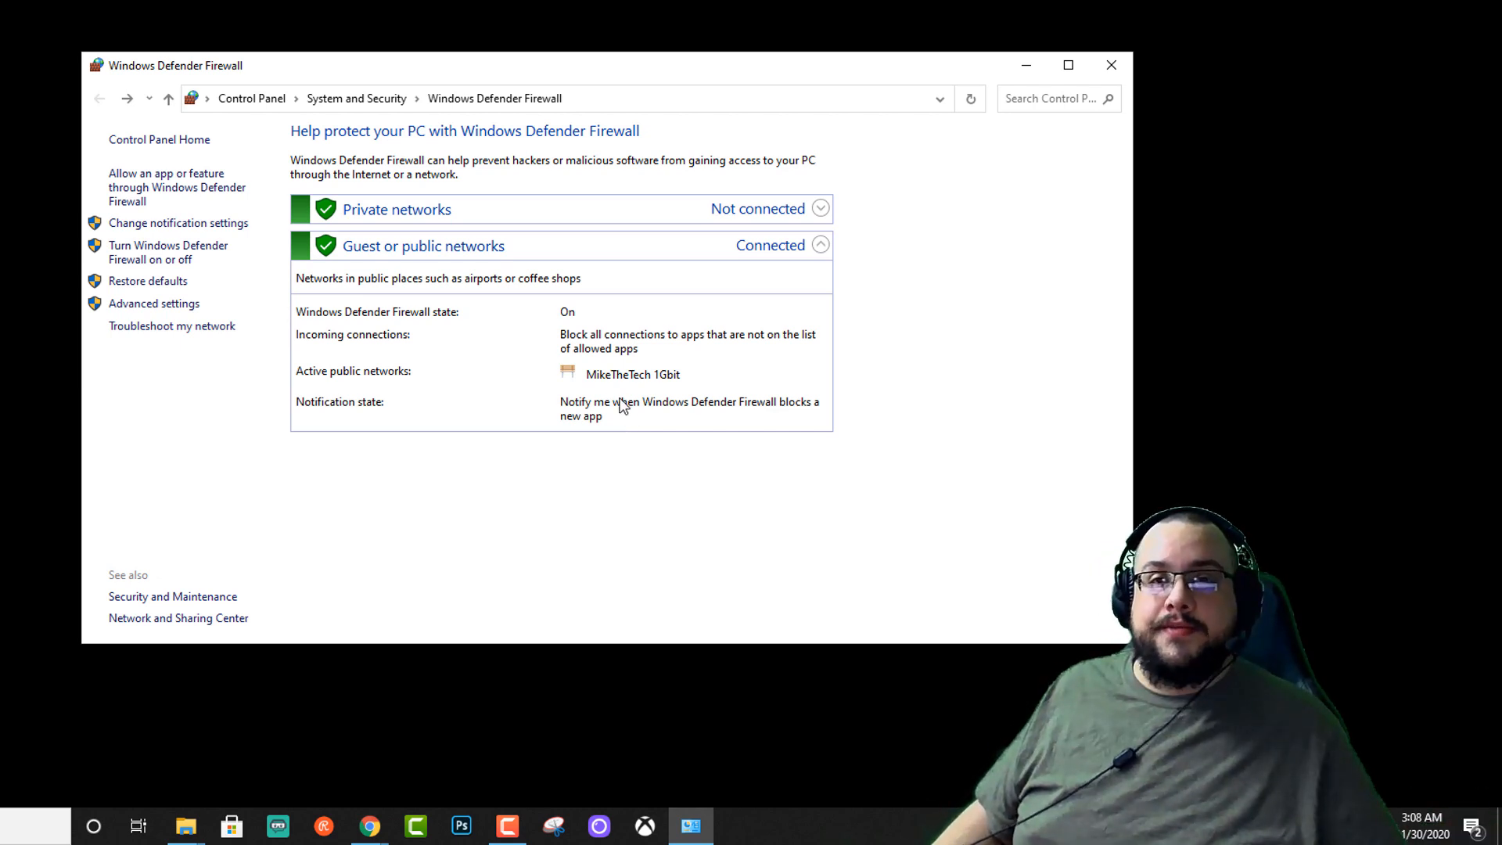